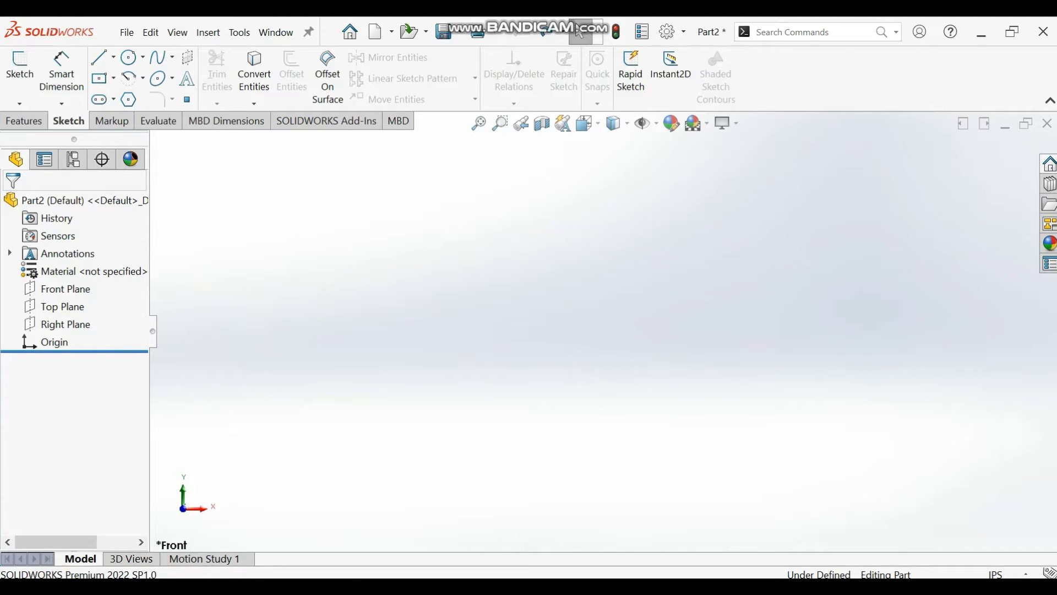
Step: Select the Front Plane in the design tree as the sketch plane
{"action": "left_click", "coordinate": [998, 575]}
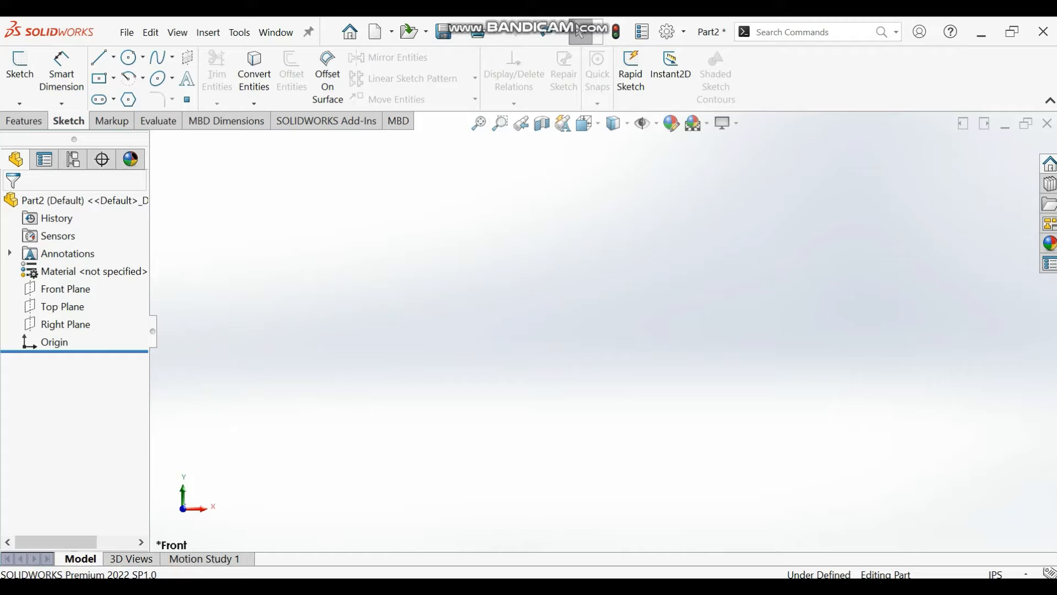
{"action": "left_click", "coordinate": [65, 289]}
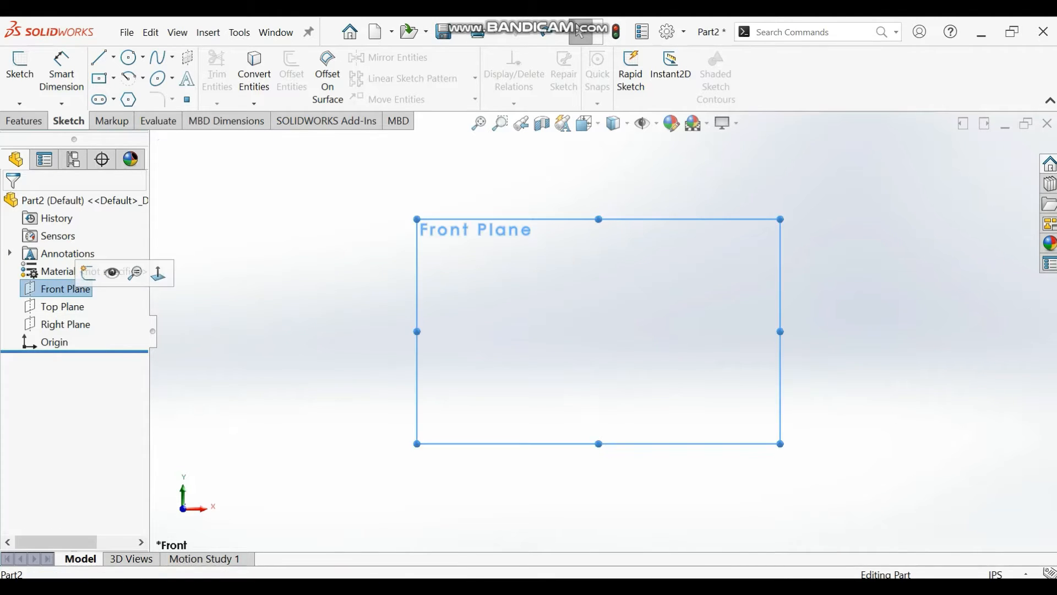
Step: Draw two circles centred at the origin and dimension them 1.00 and 0.75 diameter
{"action": "left_click", "coordinate": [128, 57]}
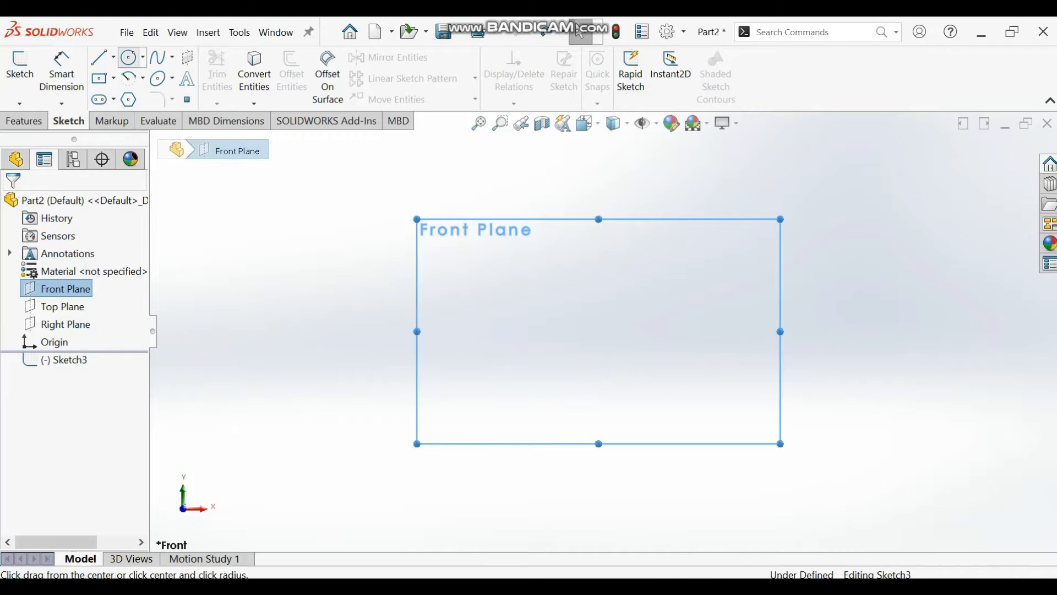
{"action": "left_click", "coordinate": [131, 57]}
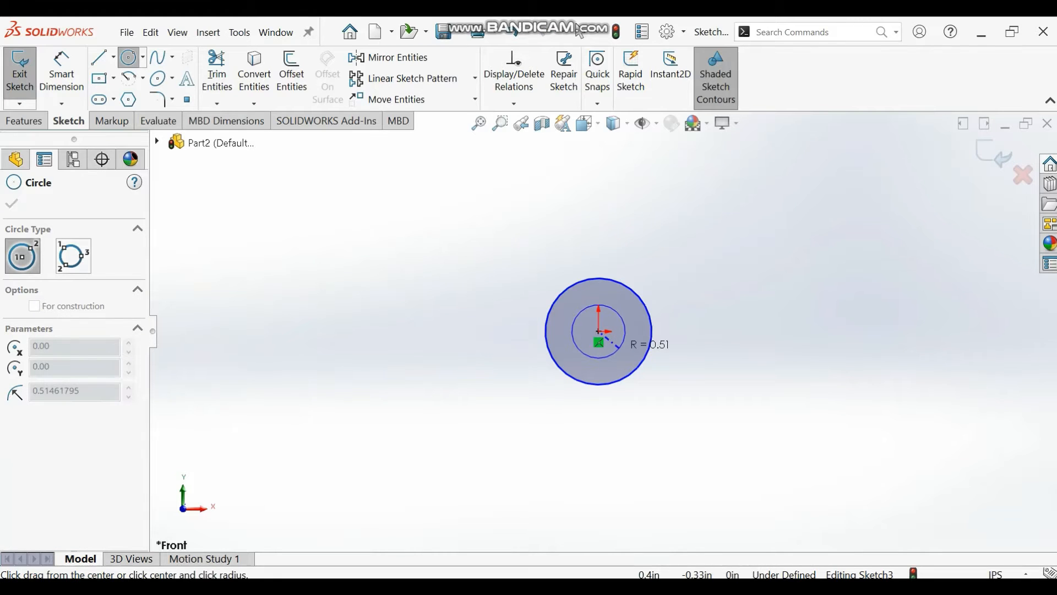
{"action": "left_click", "coordinate": [598, 331]}
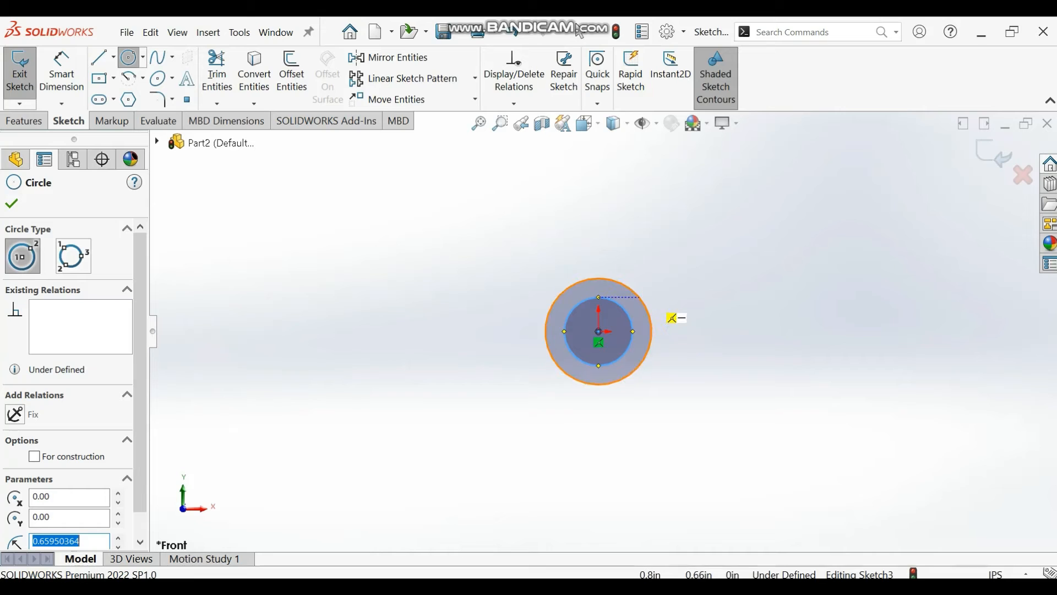
{"action": "left_click", "coordinate": [11, 203]}
{"action": "type", "text": "1"}
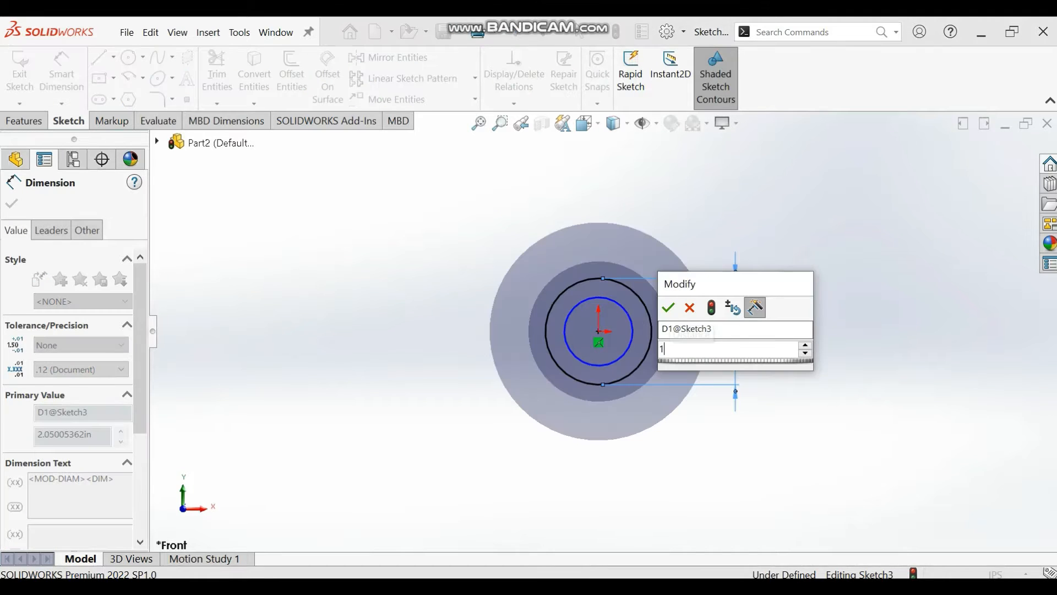
{"action": "left_click", "coordinate": [667, 307]}
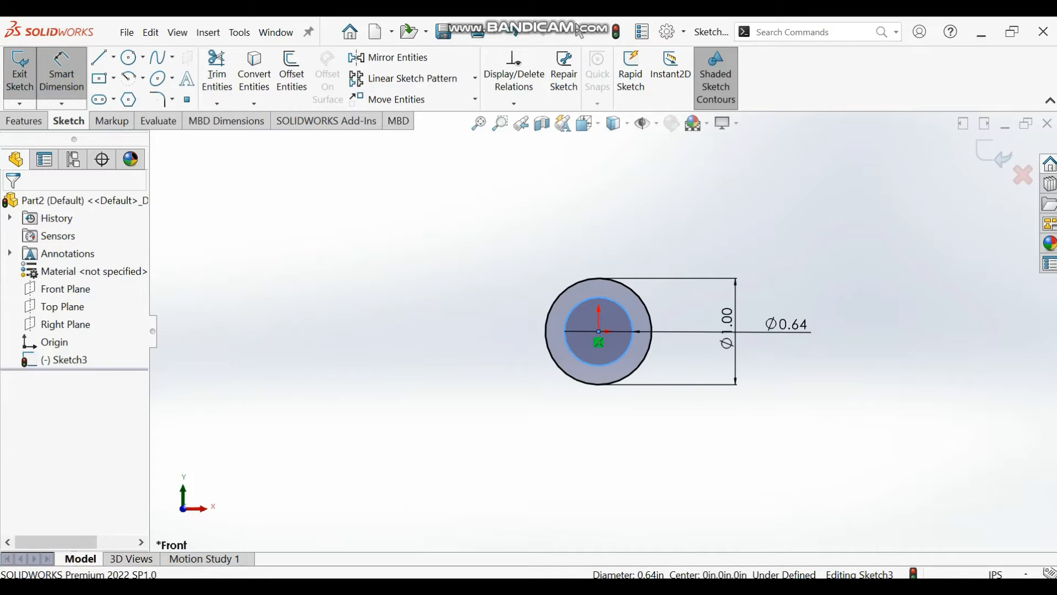
{"action": "left_click", "coordinate": [784, 324]}
{"action": "type", "text": "0.75"}
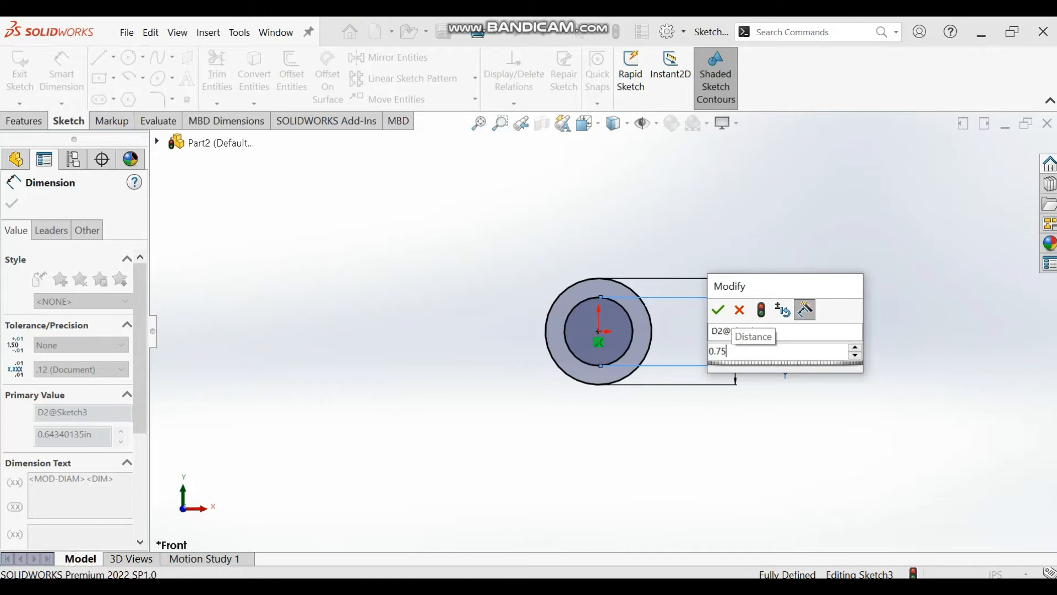
{"action": "left_click", "coordinate": [718, 309]}
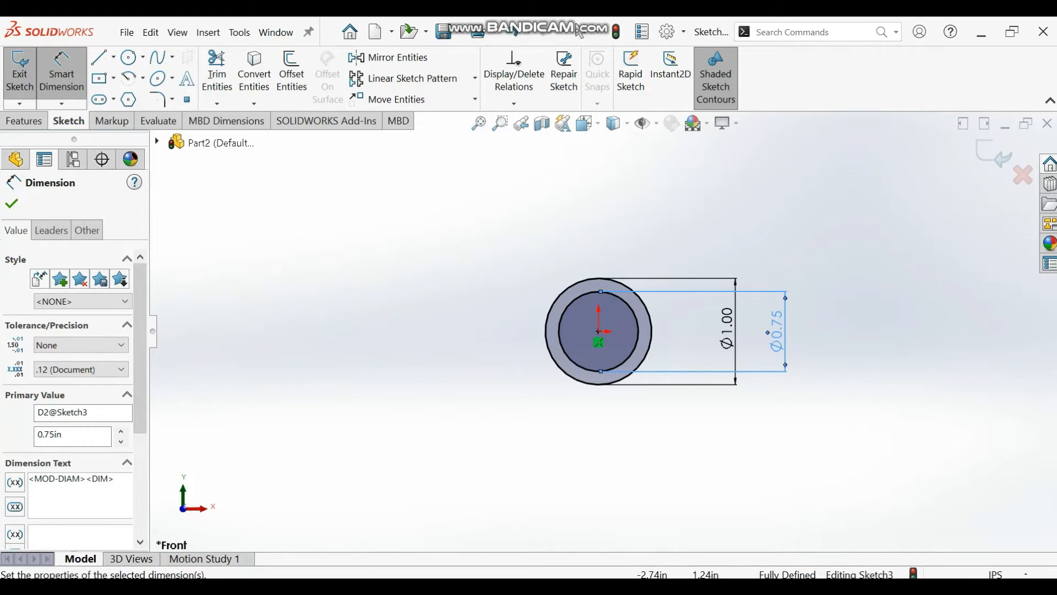
{"action": "mouse_move", "coordinate": [20, 72]}
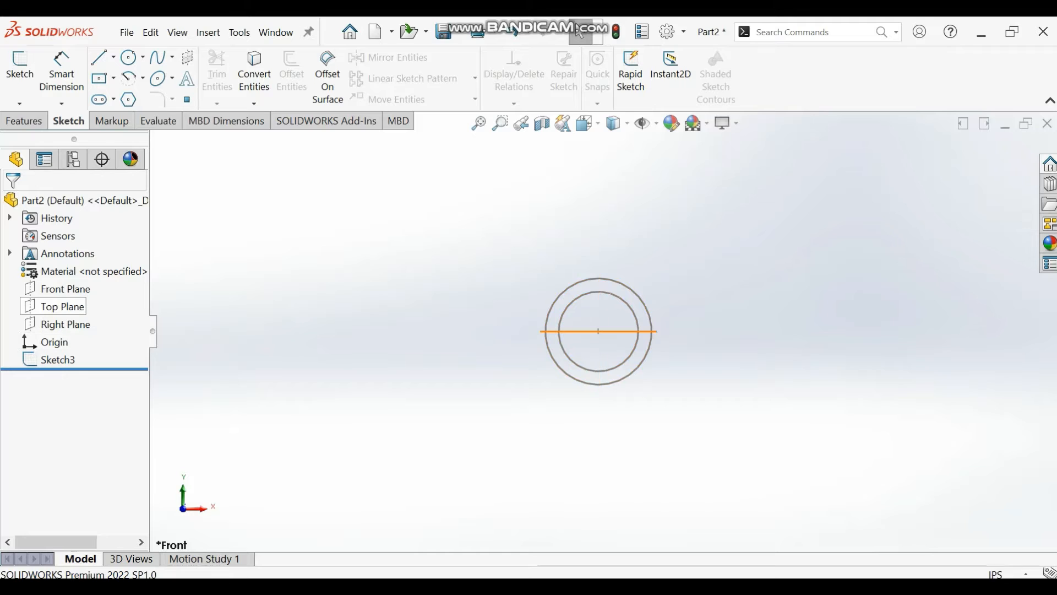
Step: Sketch a stepped line path from the origin on the Top Plane, viewed straight on
{"action": "left_click", "coordinate": [61, 306]}
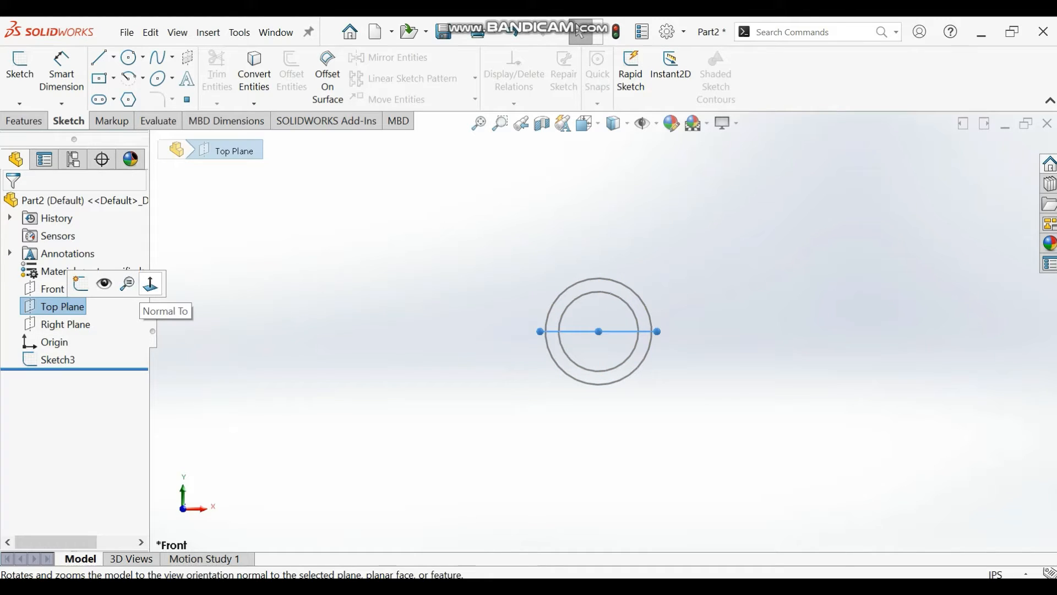
{"action": "left_click", "coordinate": [149, 282]}
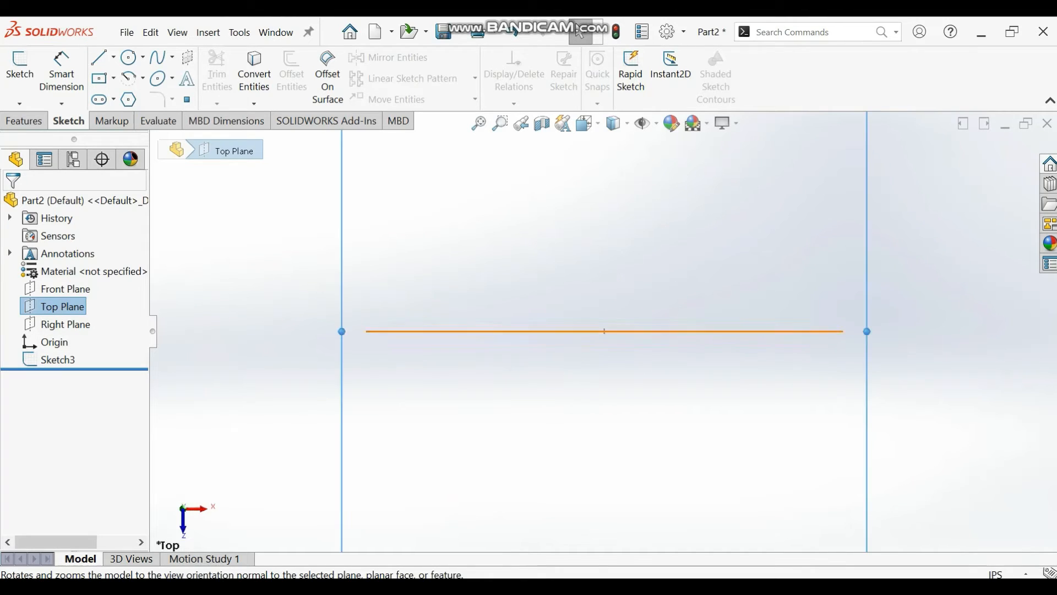
{"action": "left_click", "coordinate": [99, 57]}
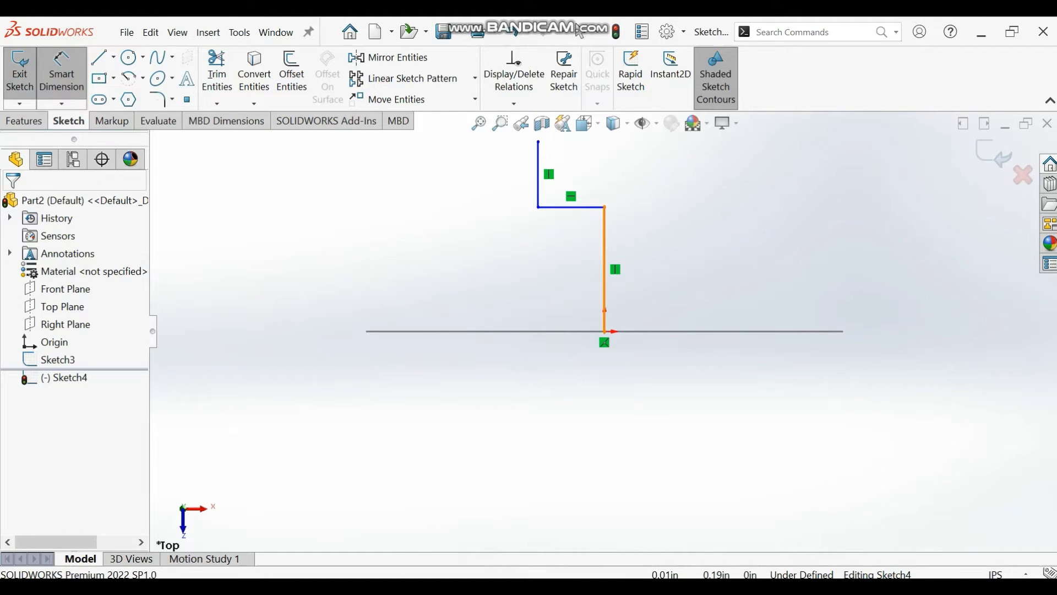
Step: Dimension the path lines 6.00, 4.00 and 6.00
{"action": "left_click", "coordinate": [605, 256]}
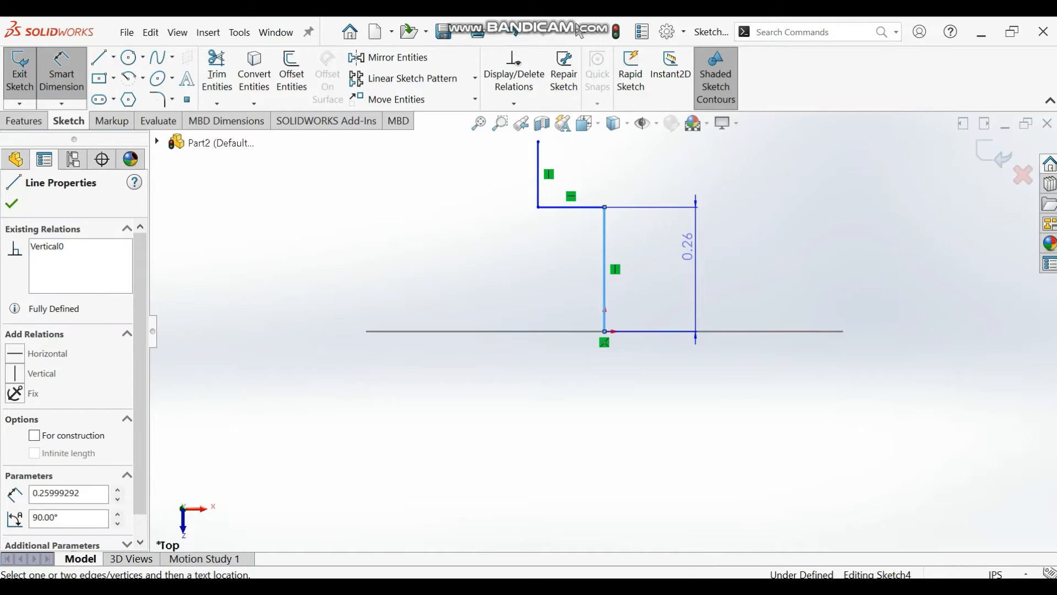
{"action": "left_click", "coordinate": [686, 240]}
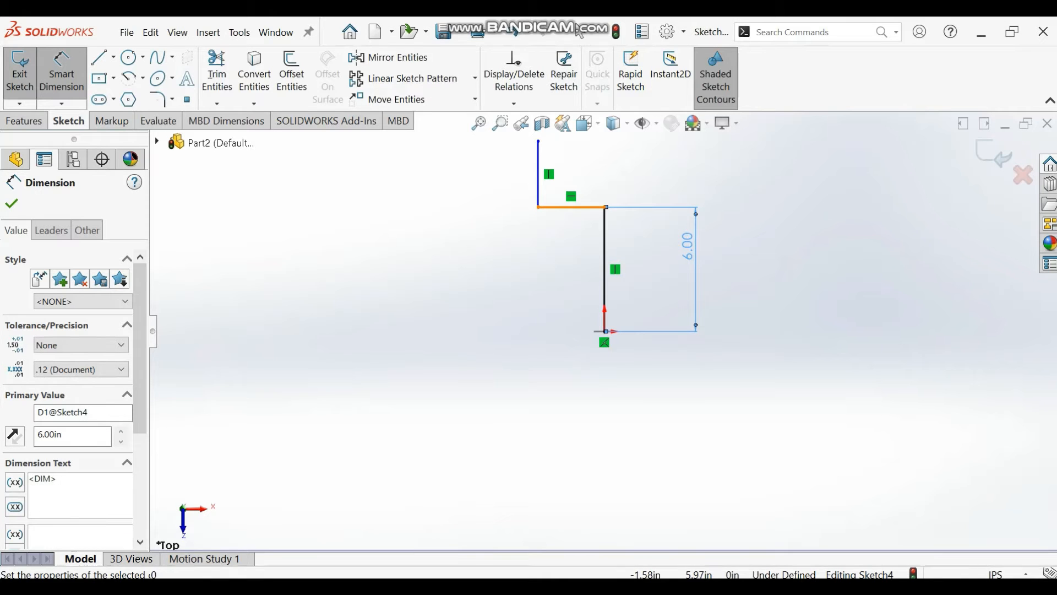
{"action": "left_click", "coordinate": [11, 203]}
{"action": "type", "text": "4"}
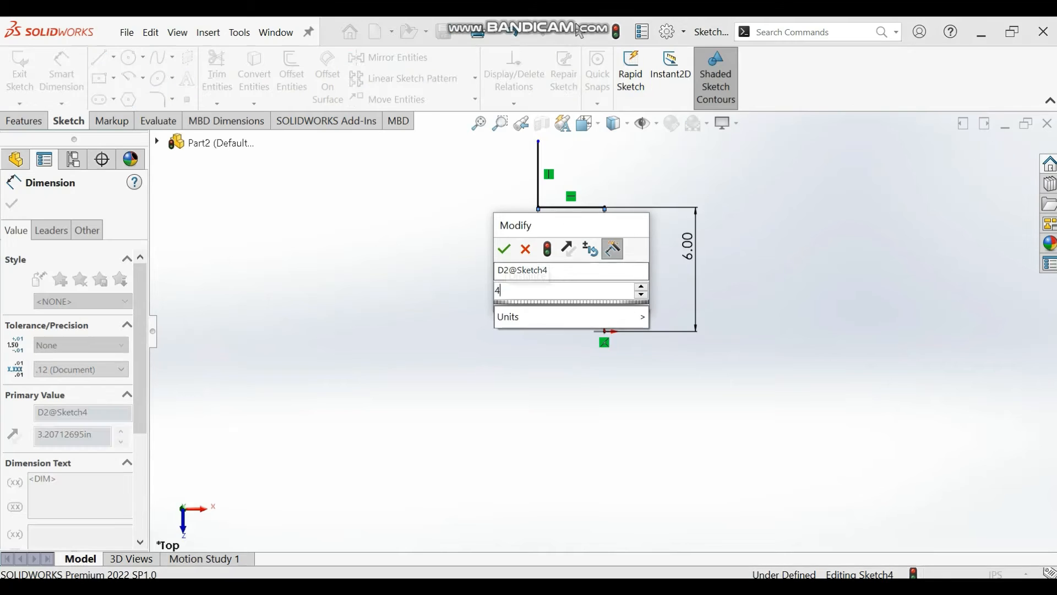
{"action": "left_click", "coordinate": [503, 249]}
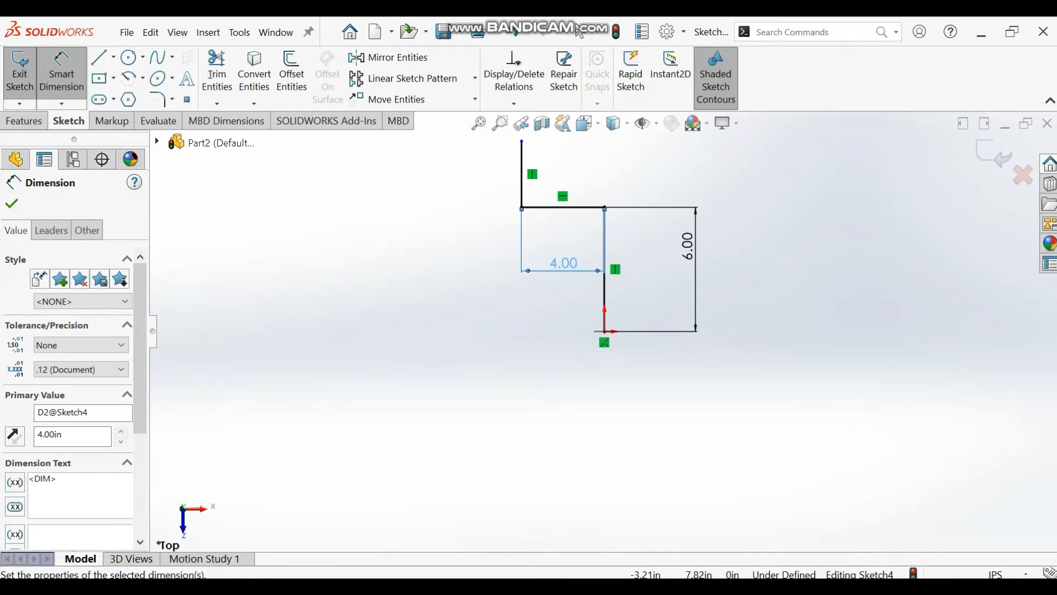
{"action": "left_click", "coordinate": [520, 174]}
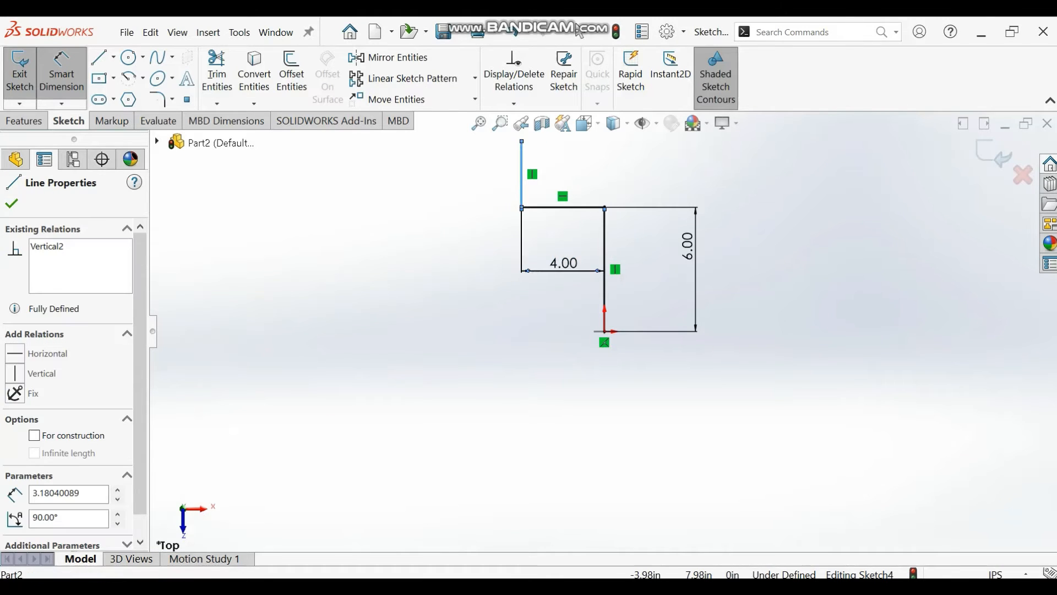
{"action": "left_click", "coordinate": [11, 202]}
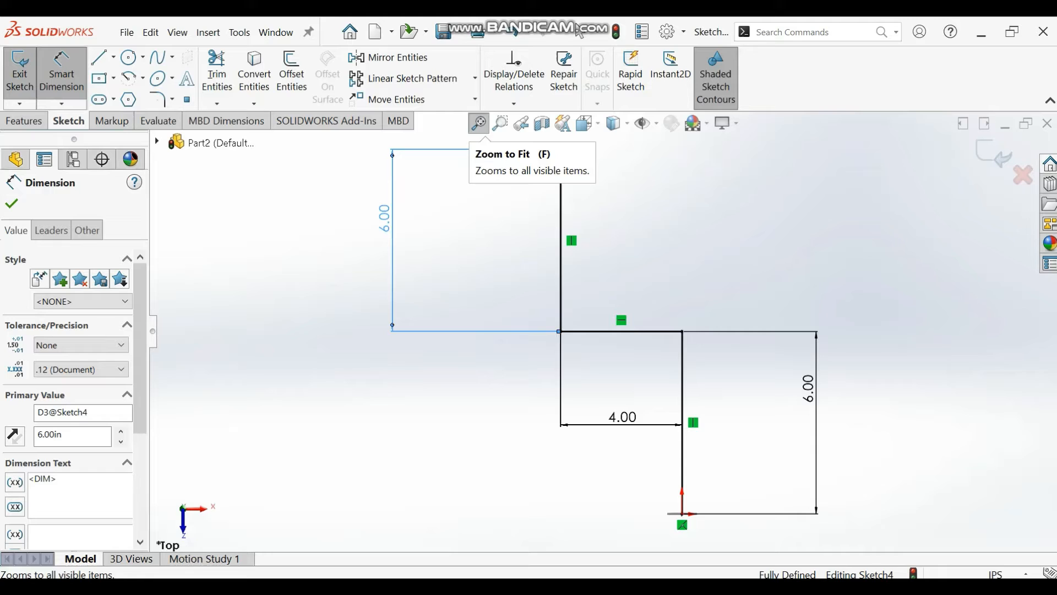
{"action": "mouse_move", "coordinate": [156, 99]}
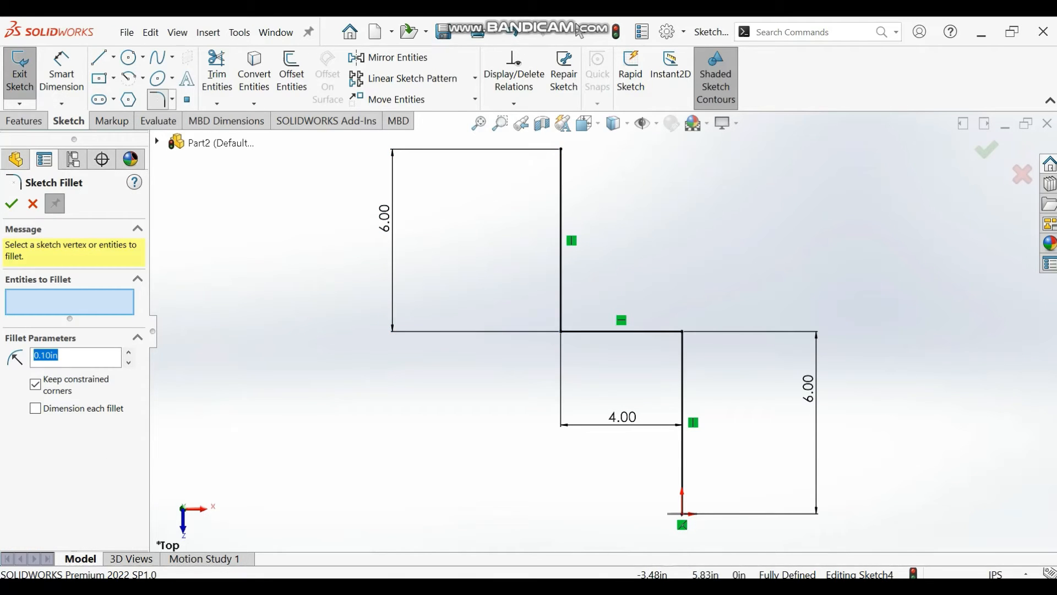
Step: Round both path corners with 1.50 sketch fillets and exit the path sketch
{"action": "left_click", "coordinate": [561, 331]}
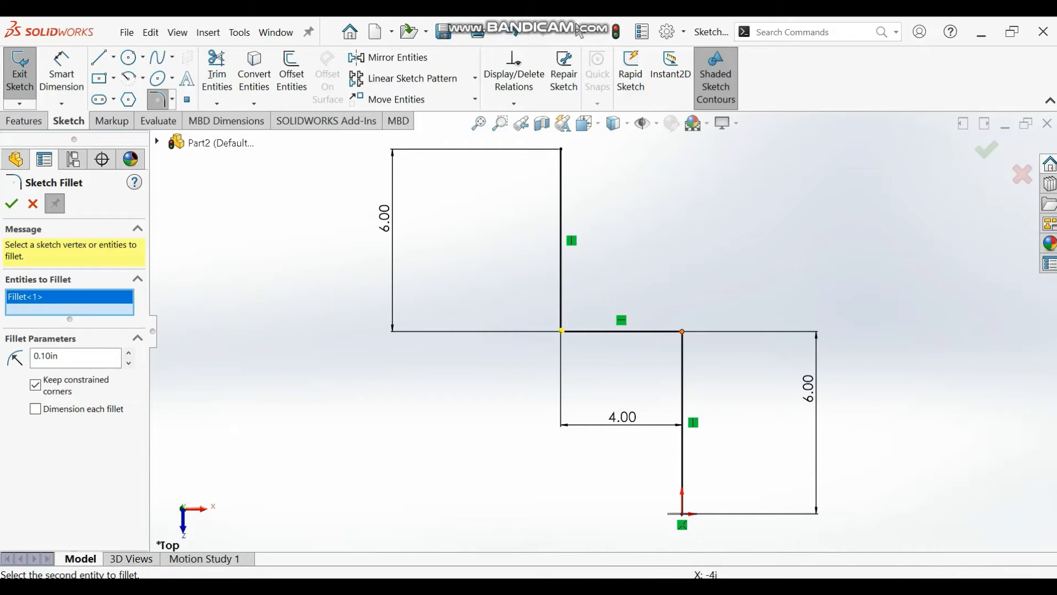
{"action": "left_click", "coordinate": [681, 331]}
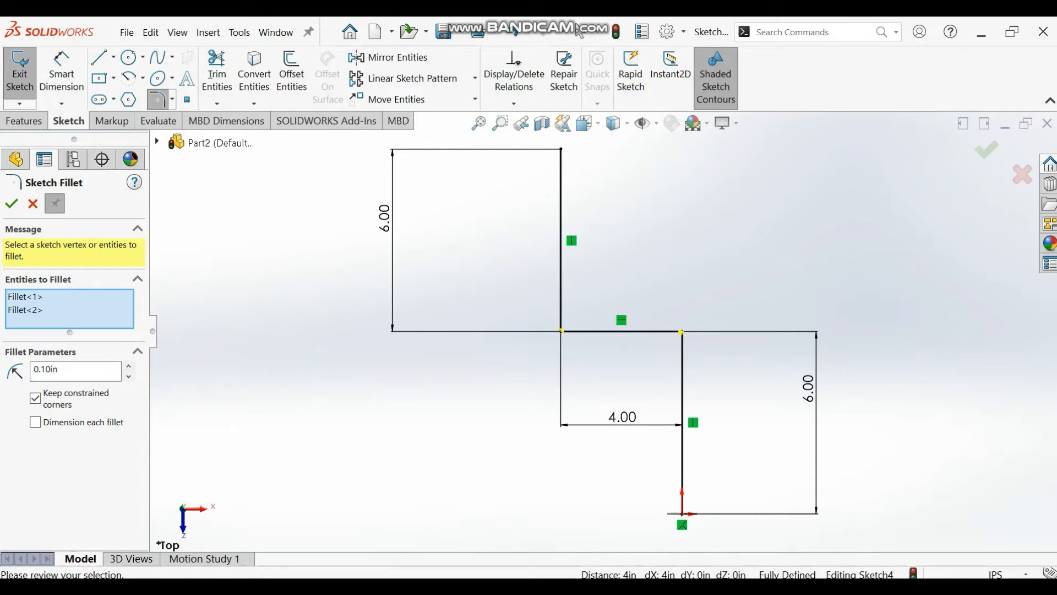
{"action": "mouse_move", "coordinate": [75, 369]}
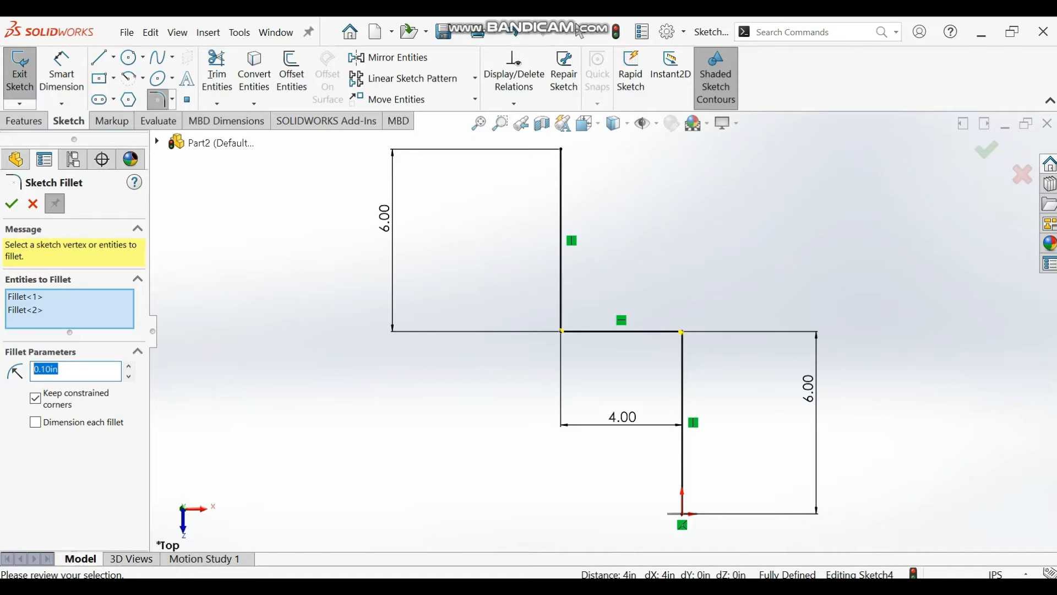
{"action": "type", "text": "1"}
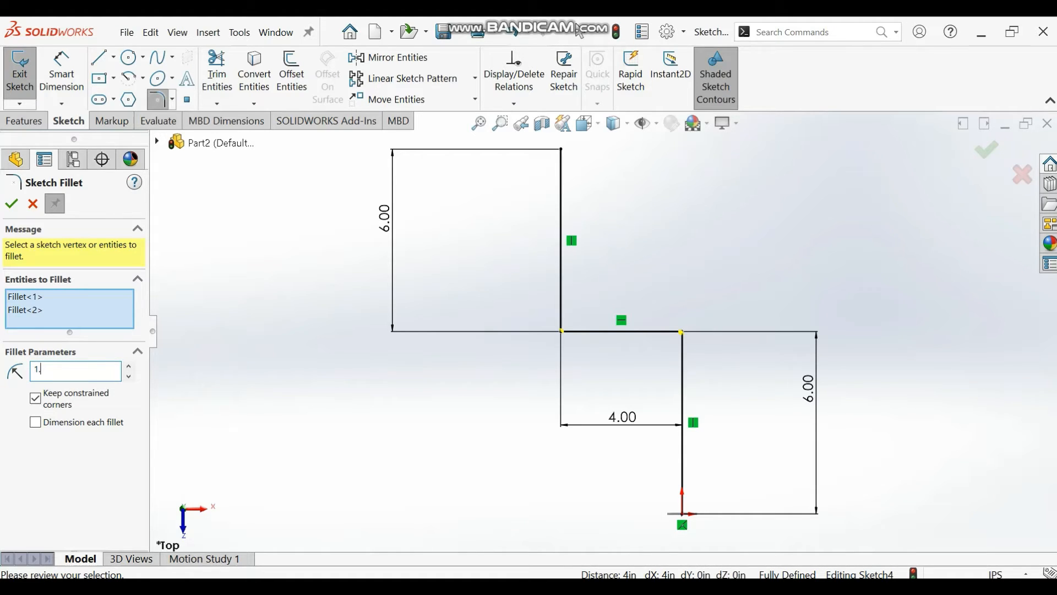
{"action": "type", "text": "1.5"}
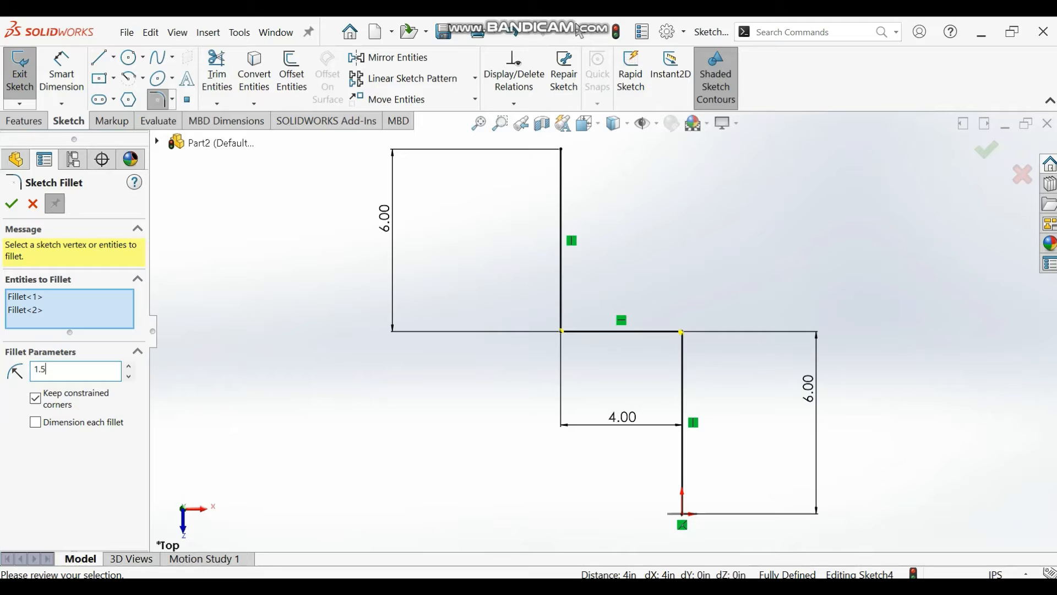
{"action": "left_click", "coordinate": [11, 203]}
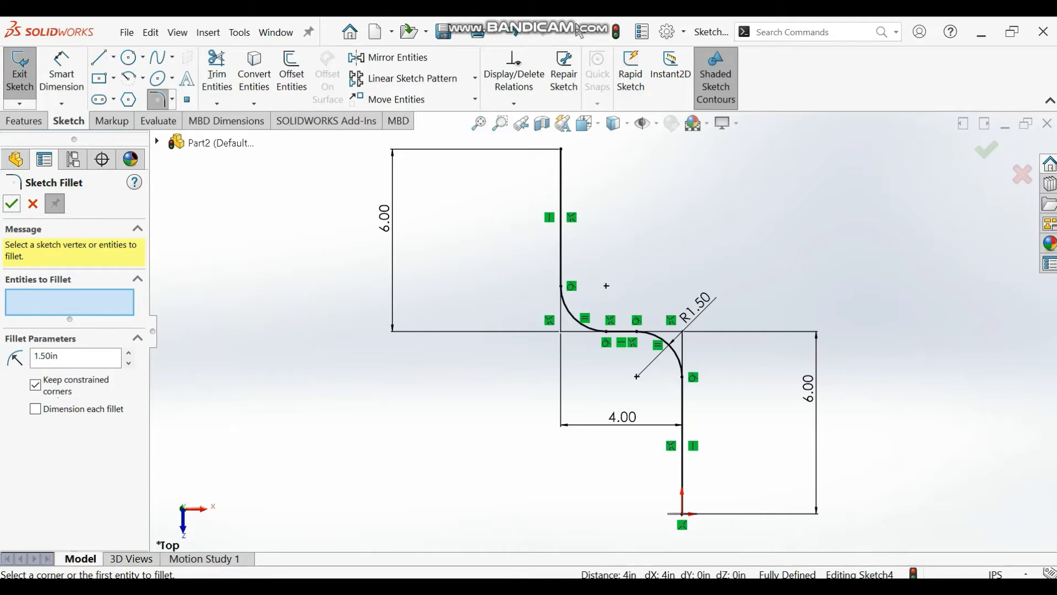
{"action": "left_click", "coordinate": [12, 203]}
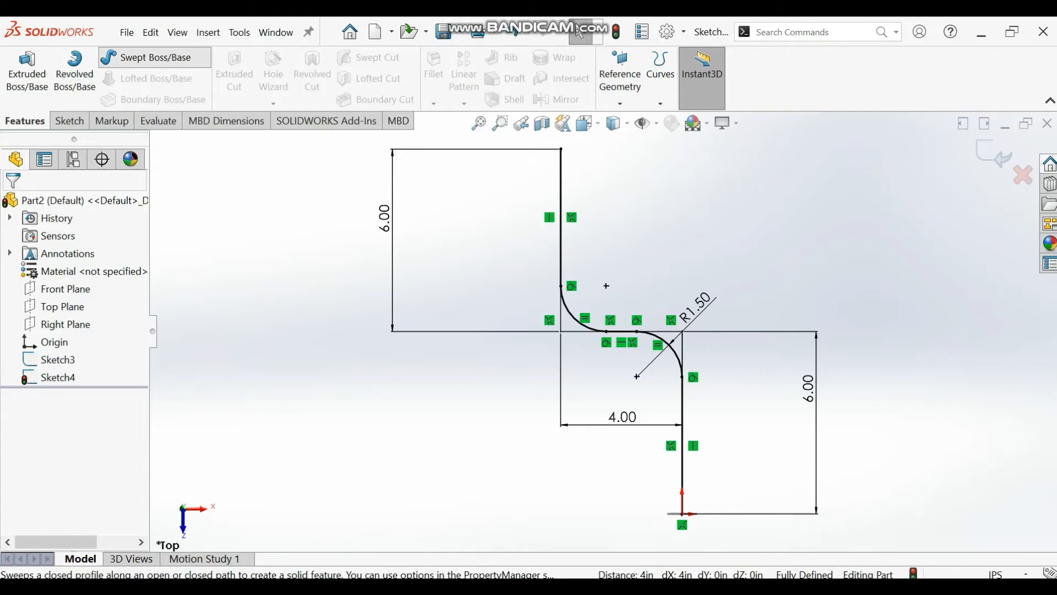
Step: Sweep the ring profile along the filleted path to create Sweep1, then zoom to fit
{"action": "left_click", "coordinate": [154, 56]}
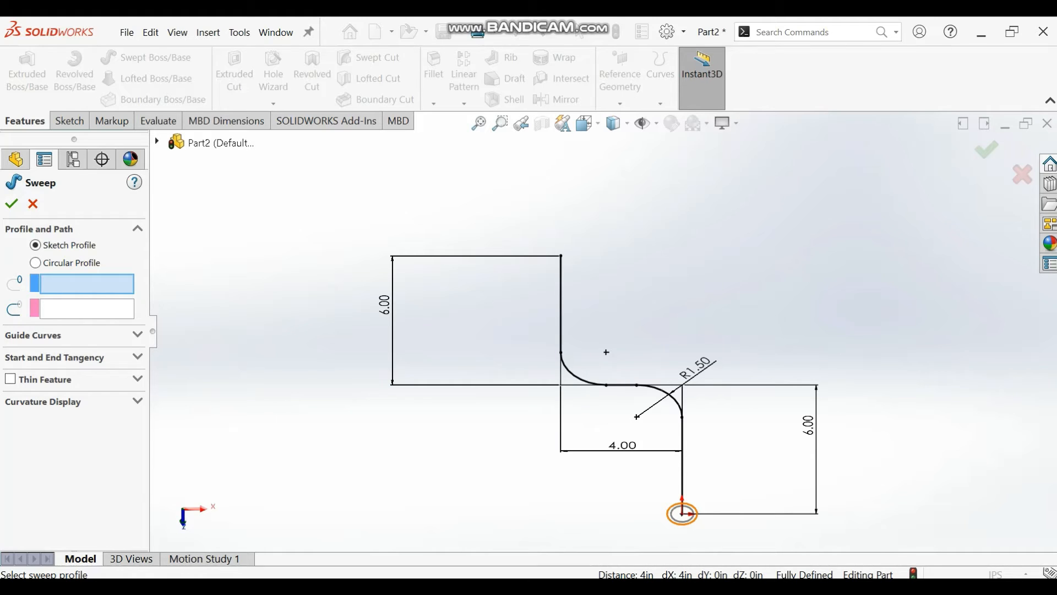
{"action": "left_click", "coordinate": [682, 513]}
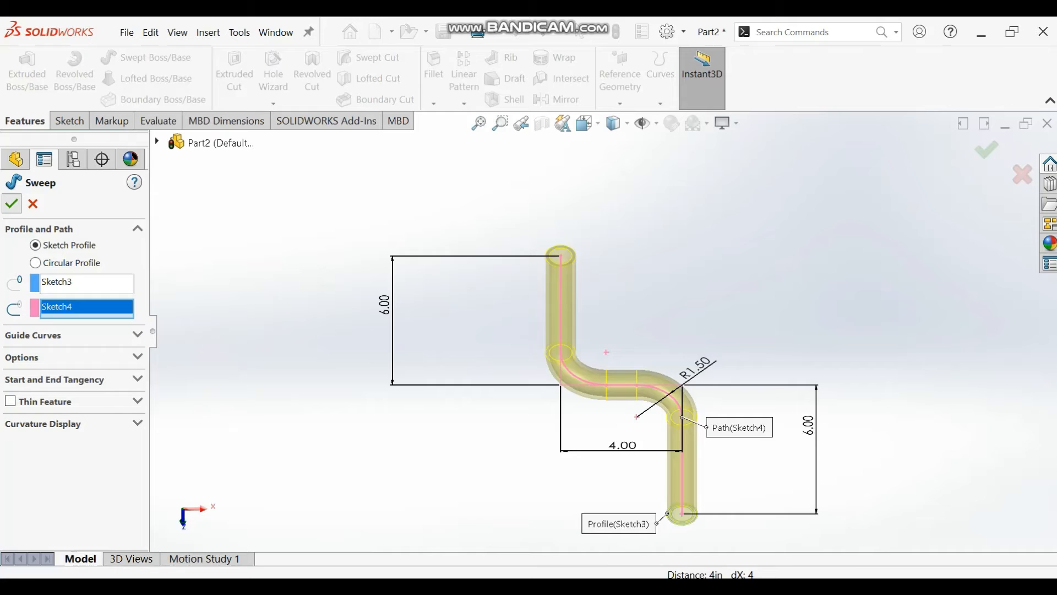
{"action": "left_click", "coordinate": [12, 204]}
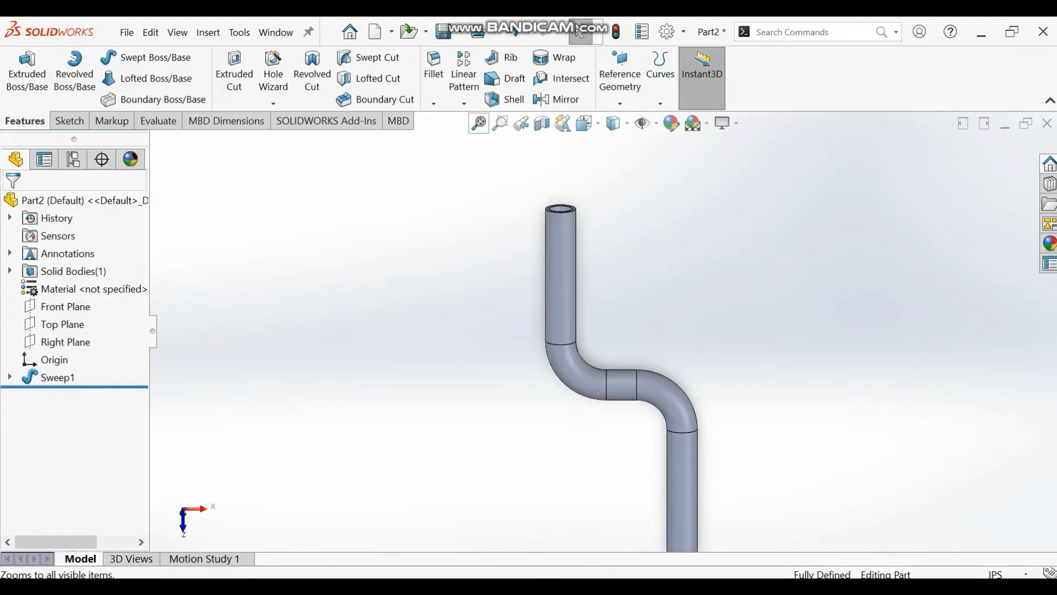
{"action": "left_click", "coordinate": [478, 123]}
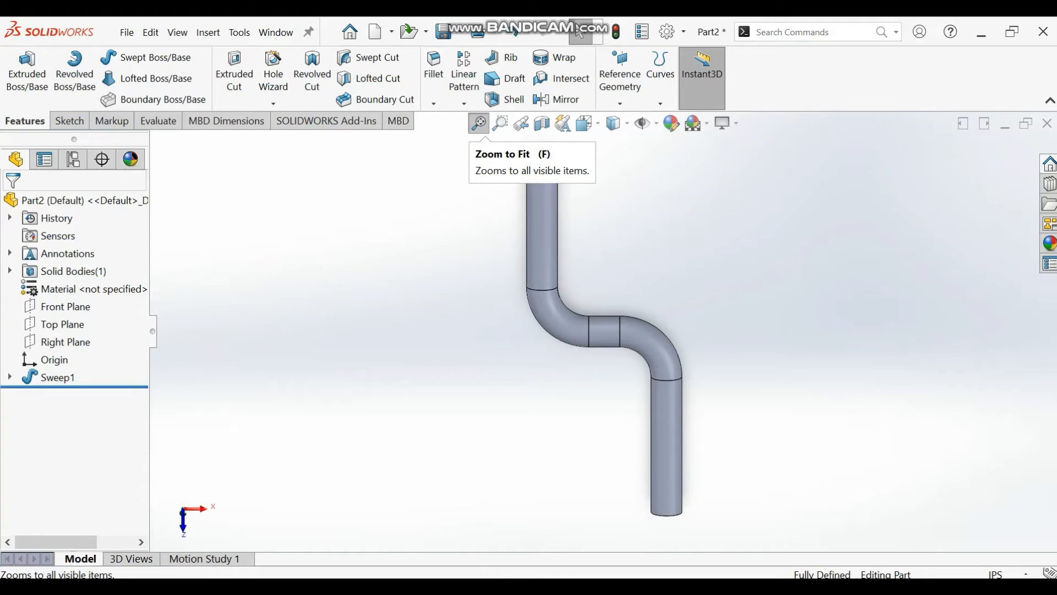
{"action": "left_click", "coordinate": [478, 123]}
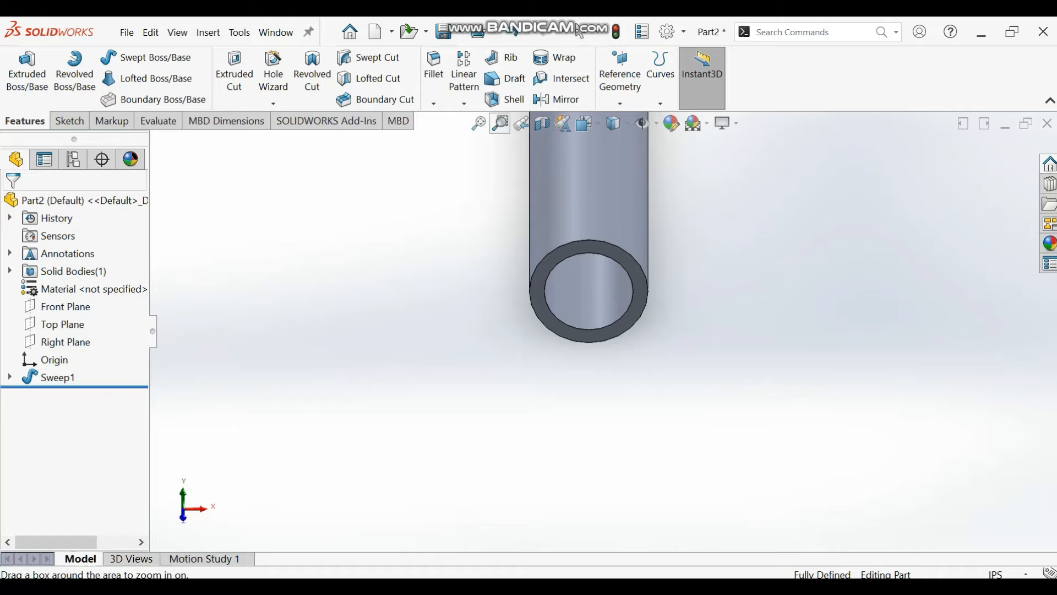
Step: Switch to the Front view facing the pipe's open end
{"action": "left_click", "coordinate": [48, 376]}
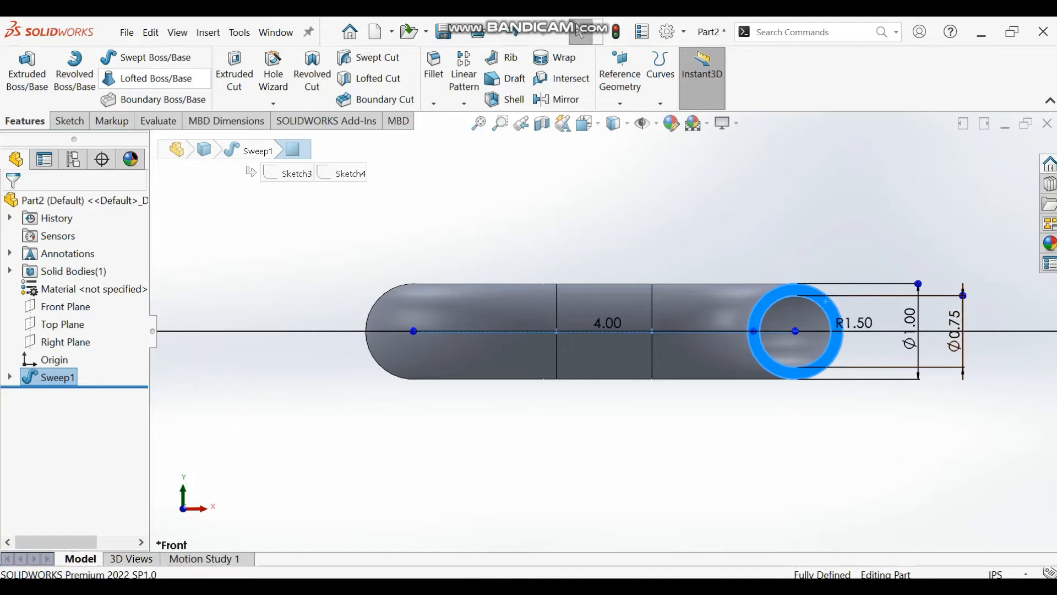
{"action": "left_click", "coordinate": [69, 121]}
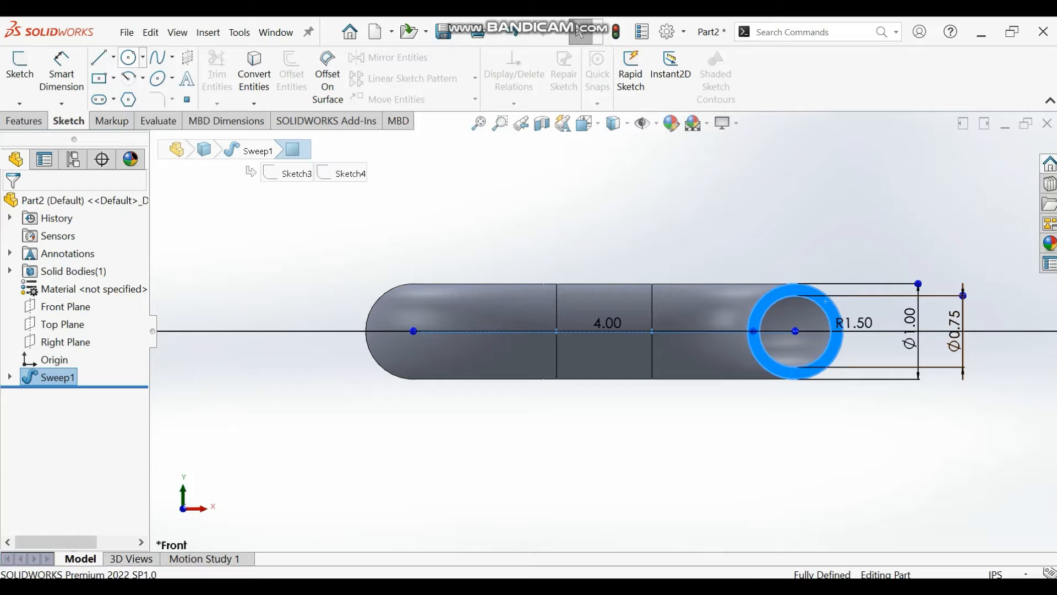
Step: Start a sketch at the pipe end with a 2.50 diameter flange circle
{"action": "left_click", "coordinate": [129, 57]}
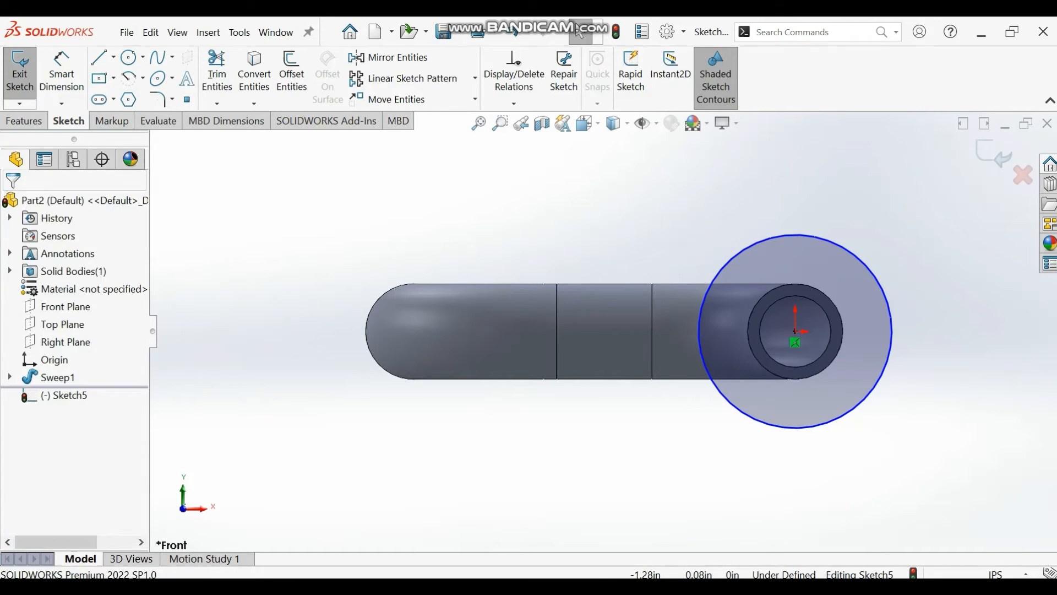
{"action": "mouse_move", "coordinate": [61, 73]}
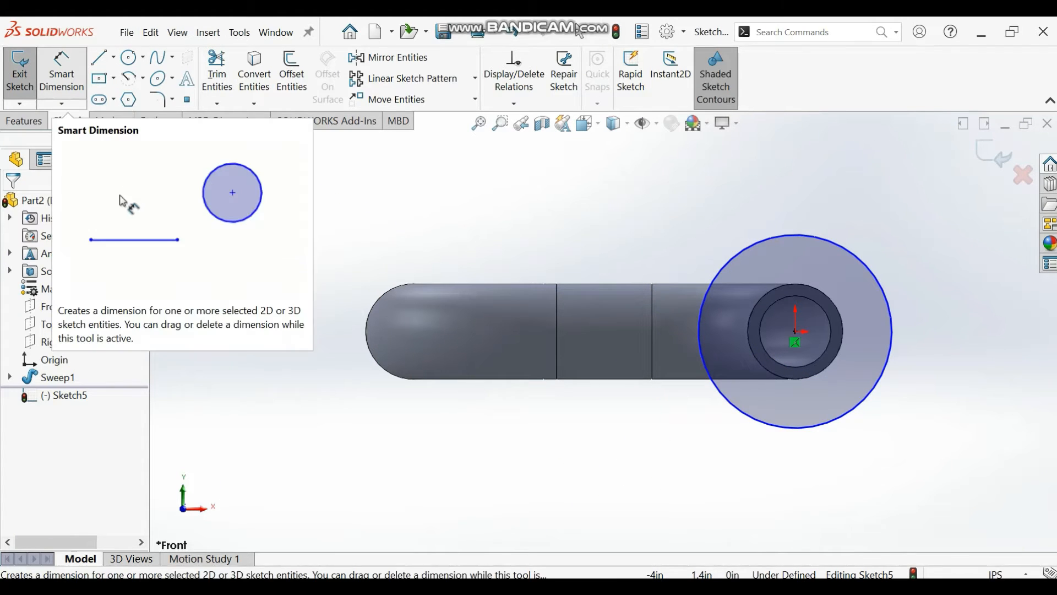
{"action": "left_click", "coordinate": [133, 240]}
{"action": "type", "text": "2.5"}
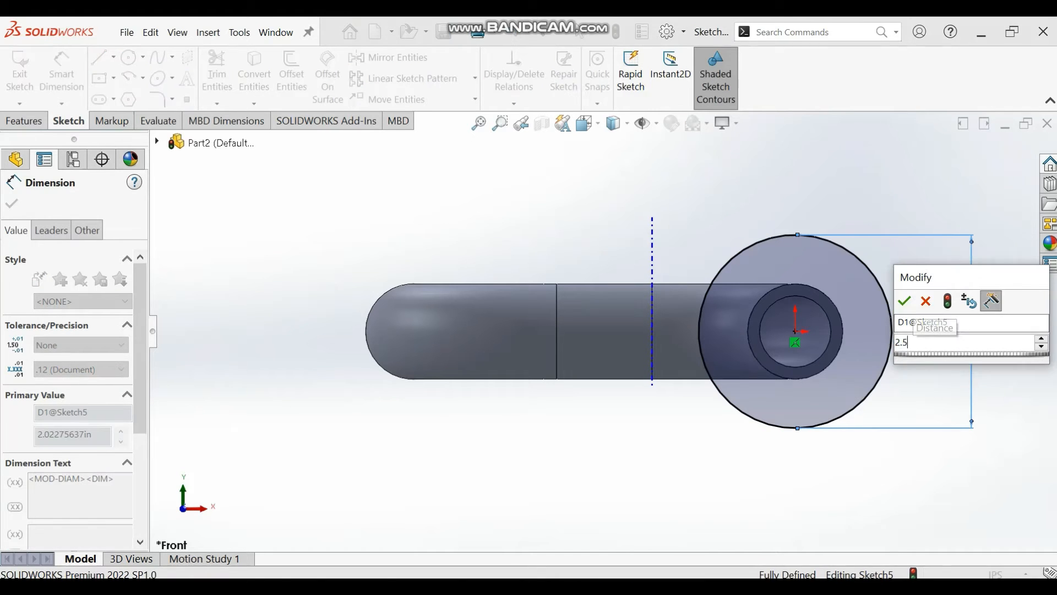
{"action": "left_click", "coordinate": [904, 301]}
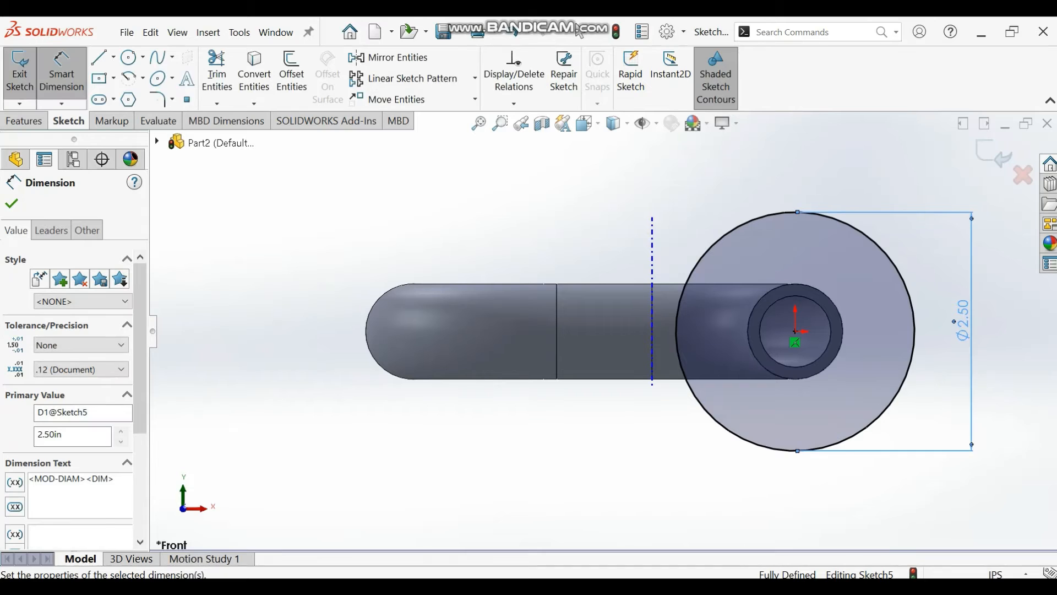
Step: Draw an inner circle on the pipe bore and dimension it 0.75 diameter
{"action": "left_click", "coordinate": [126, 57]}
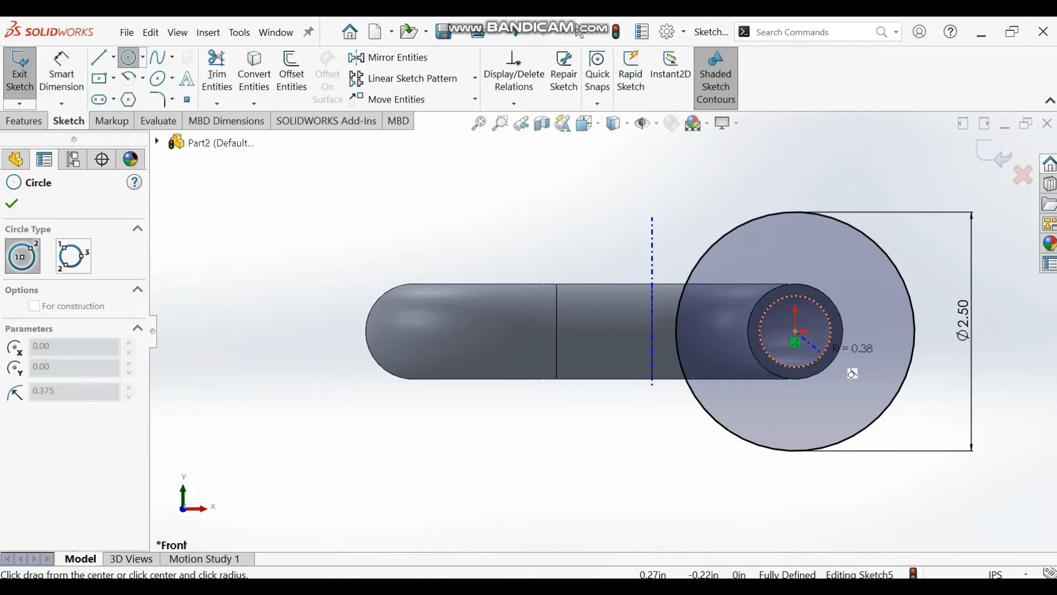
{"action": "left_click", "coordinate": [794, 331]}
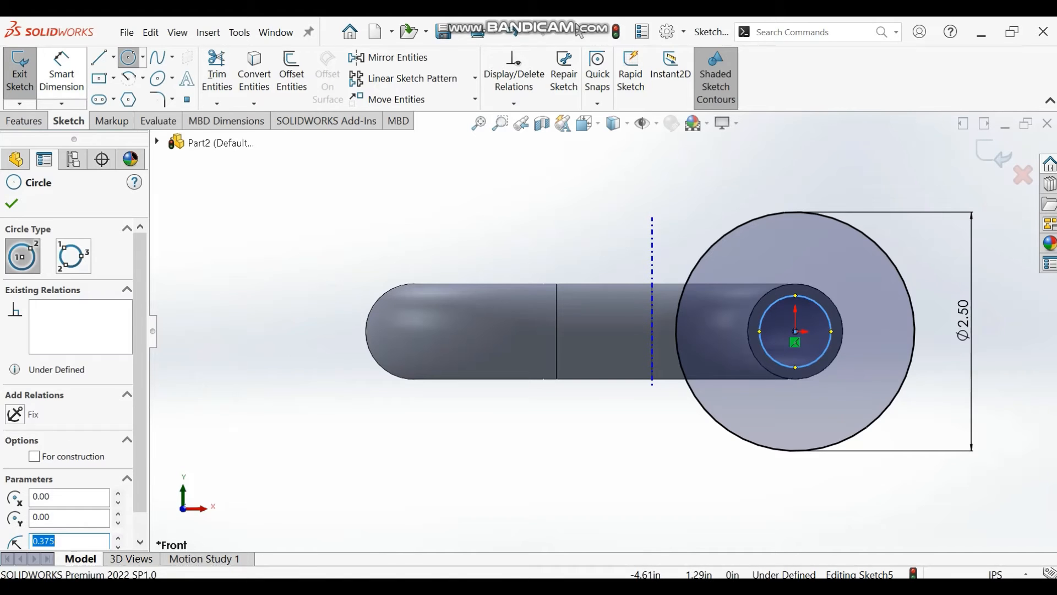
{"action": "left_click", "coordinate": [11, 203]}
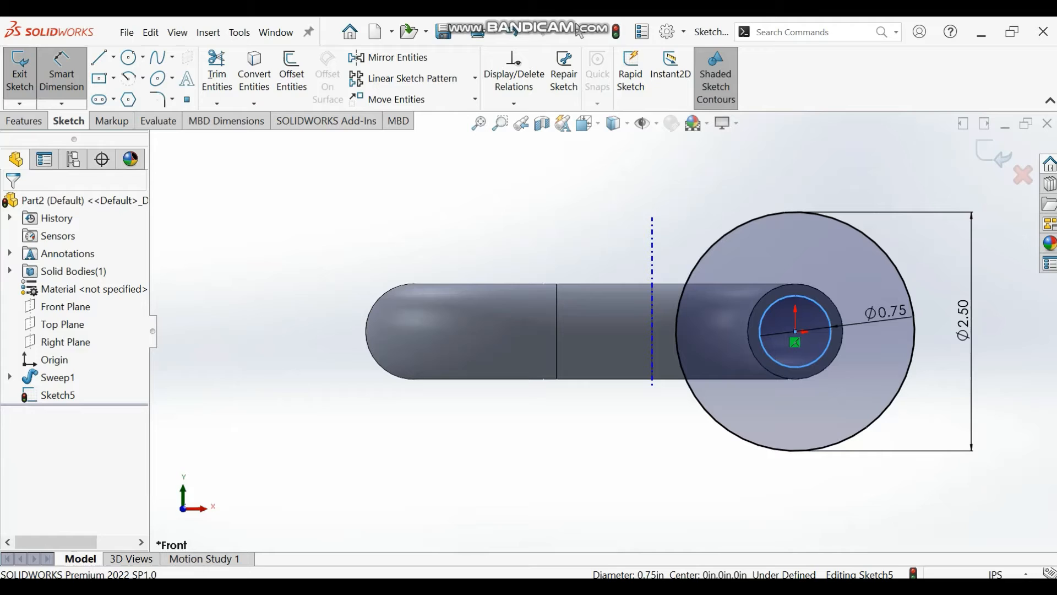
{"action": "left_click", "coordinate": [886, 311]}
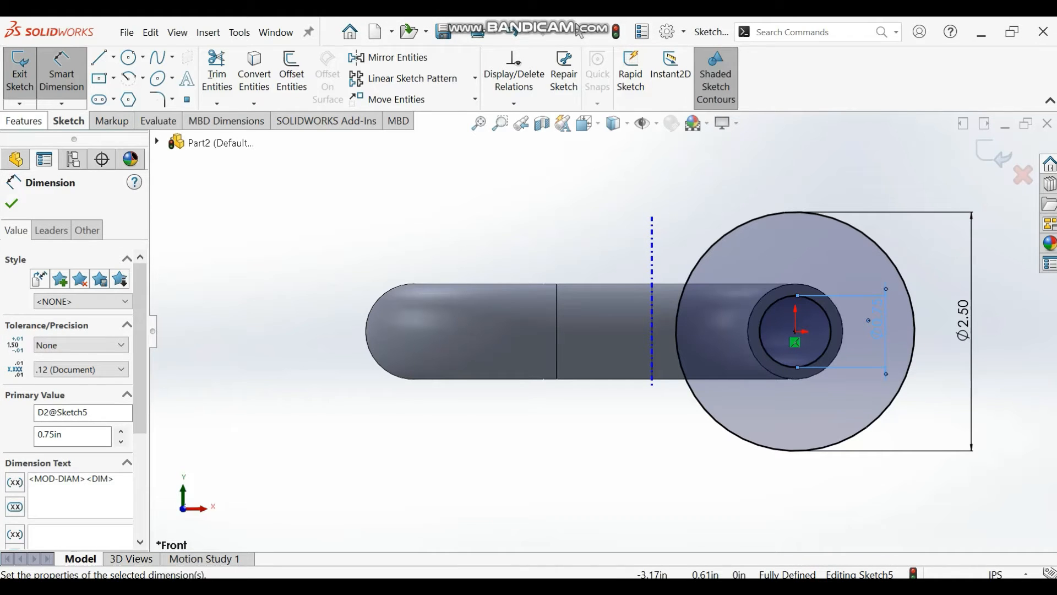
{"action": "left_click", "coordinate": [24, 120]}
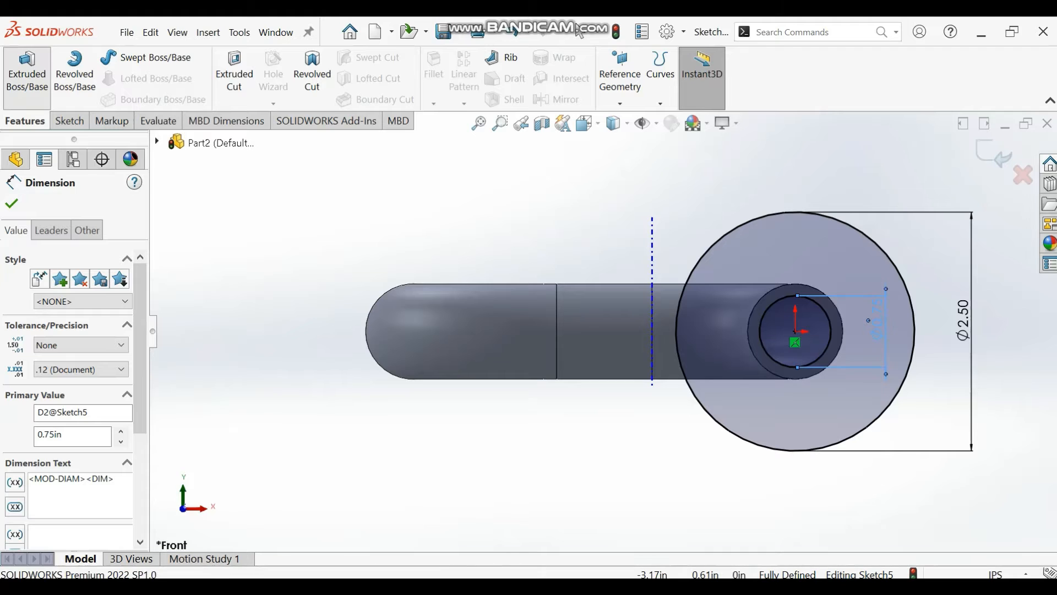
Step: Extrude the flange sketch 0.20 in blind and view the whole flanged pipe
{"action": "left_click", "coordinate": [27, 72]}
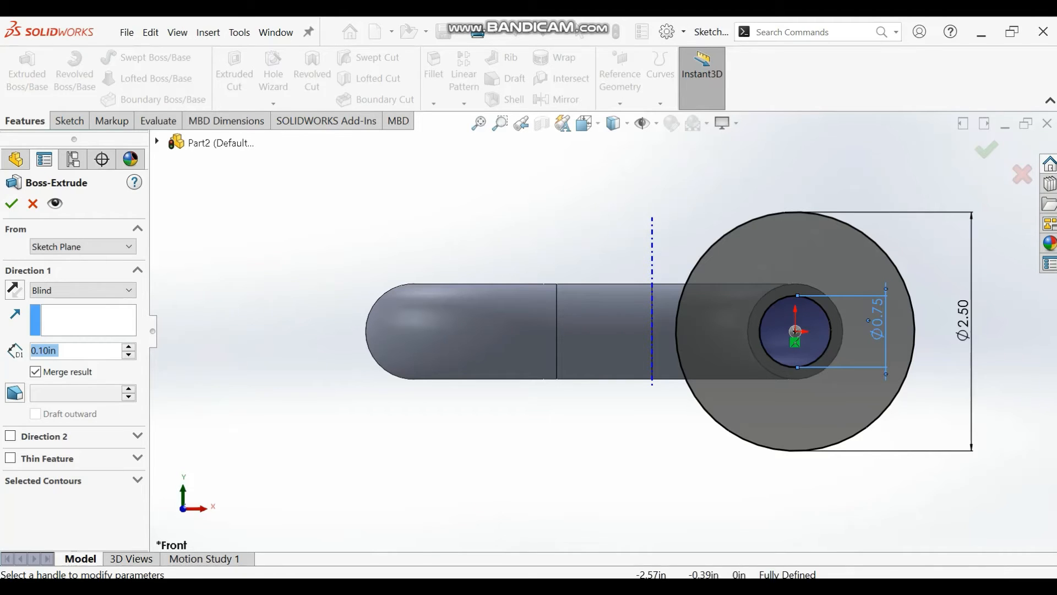
{"action": "left_click", "coordinate": [128, 346]}
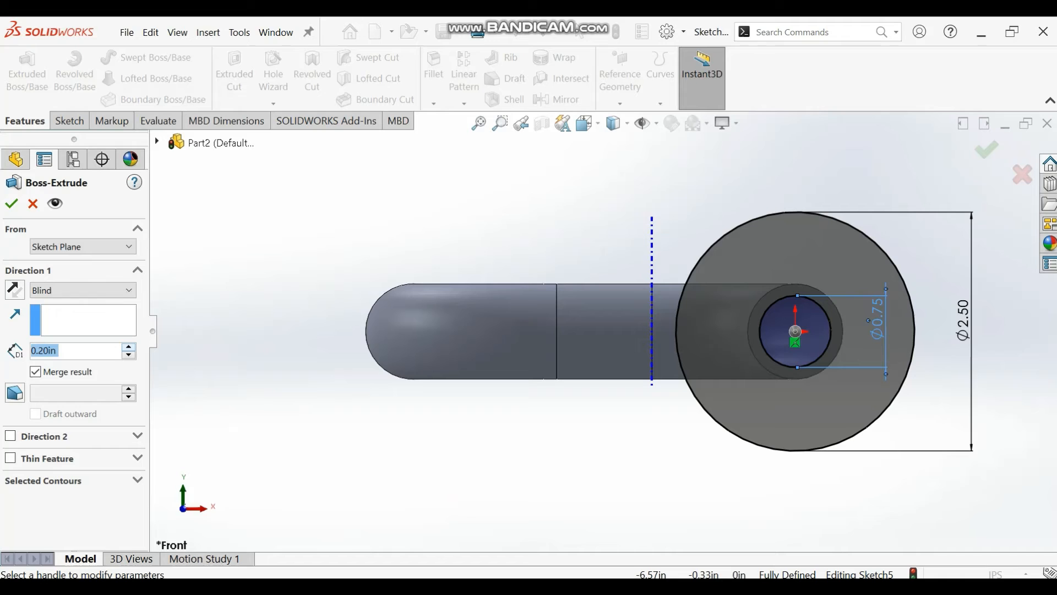
{"action": "left_click", "coordinate": [11, 203]}
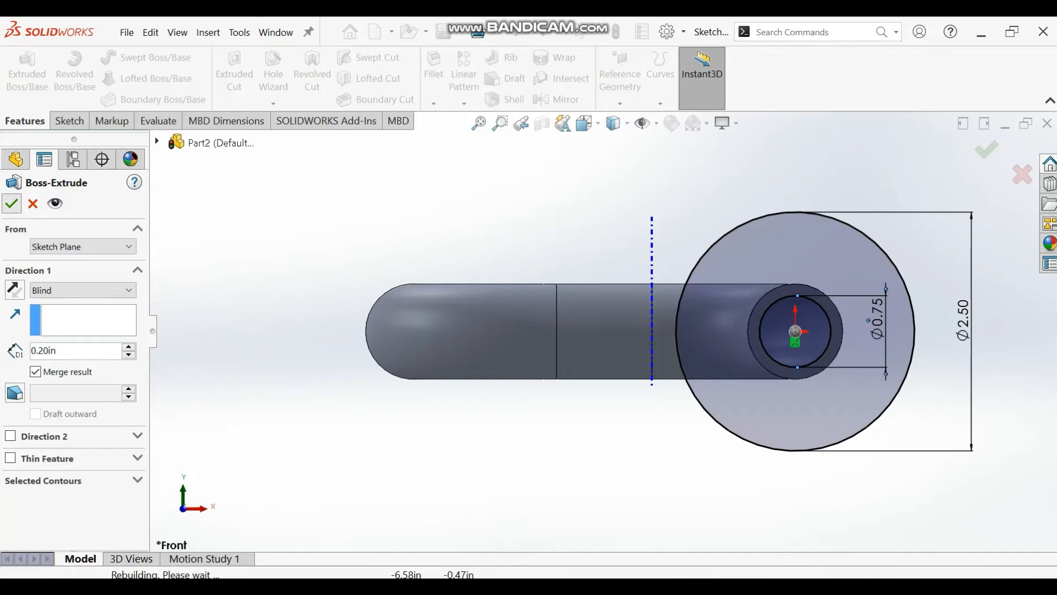
{"action": "left_click", "coordinate": [11, 203]}
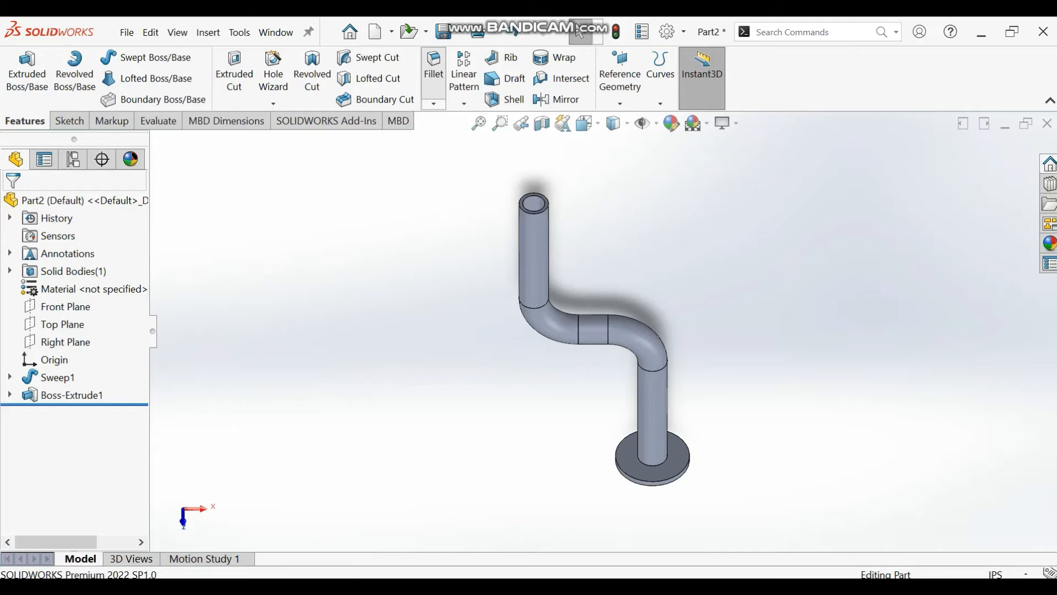
Step: Fillet the edge where the pipe meets the flange with a 0.10 in radius
{"action": "left_click", "coordinate": [433, 67]}
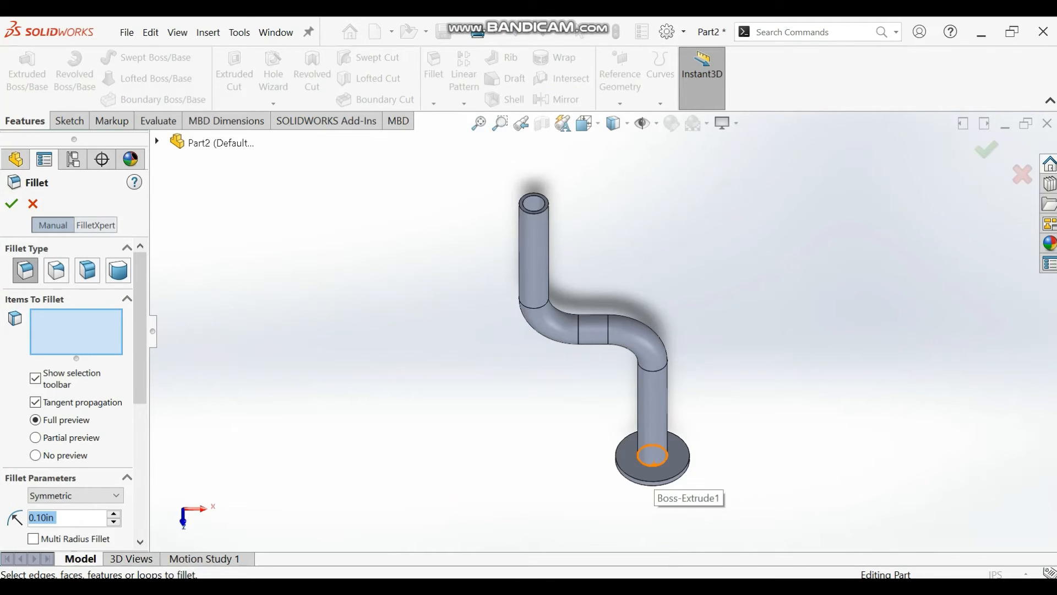
{"action": "left_click", "coordinate": [652, 451]}
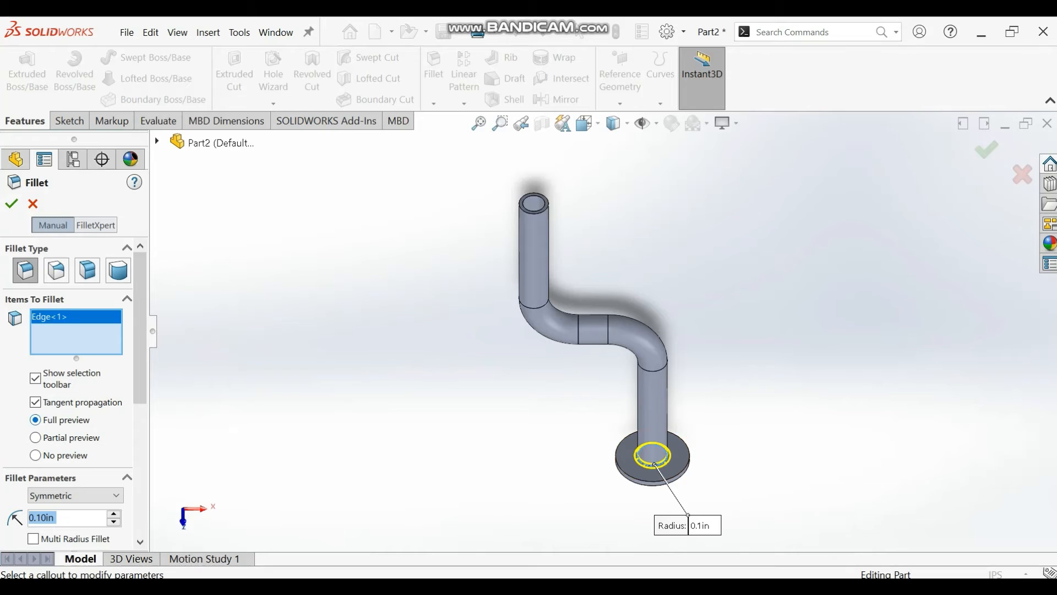
{"action": "left_click", "coordinate": [11, 203]}
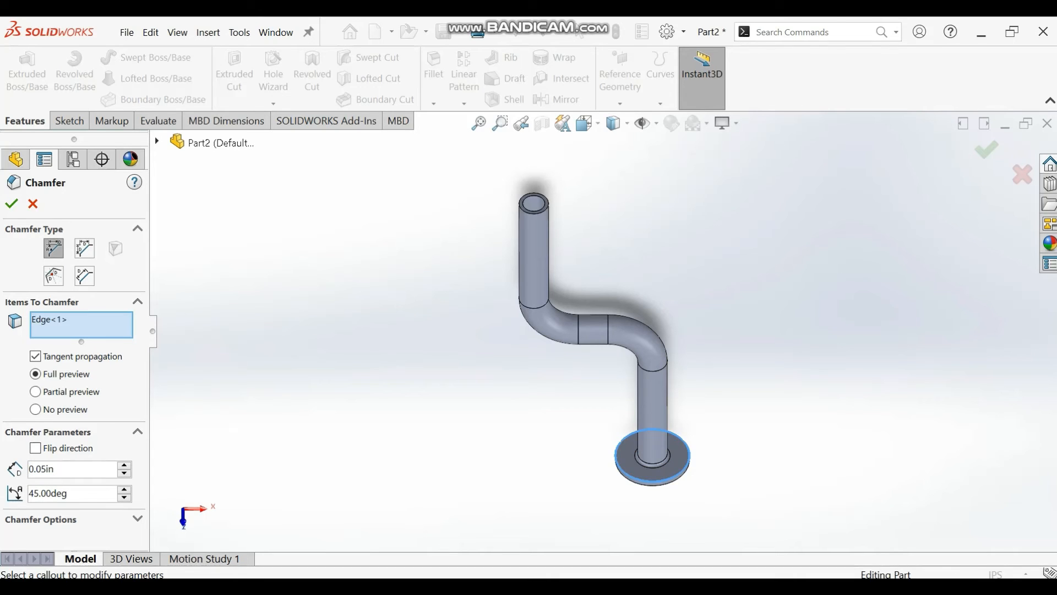
Step: Apply a 0.05 in × 45° chamfer to the flange's outer rim edge
{"action": "left_click", "coordinate": [652, 459]}
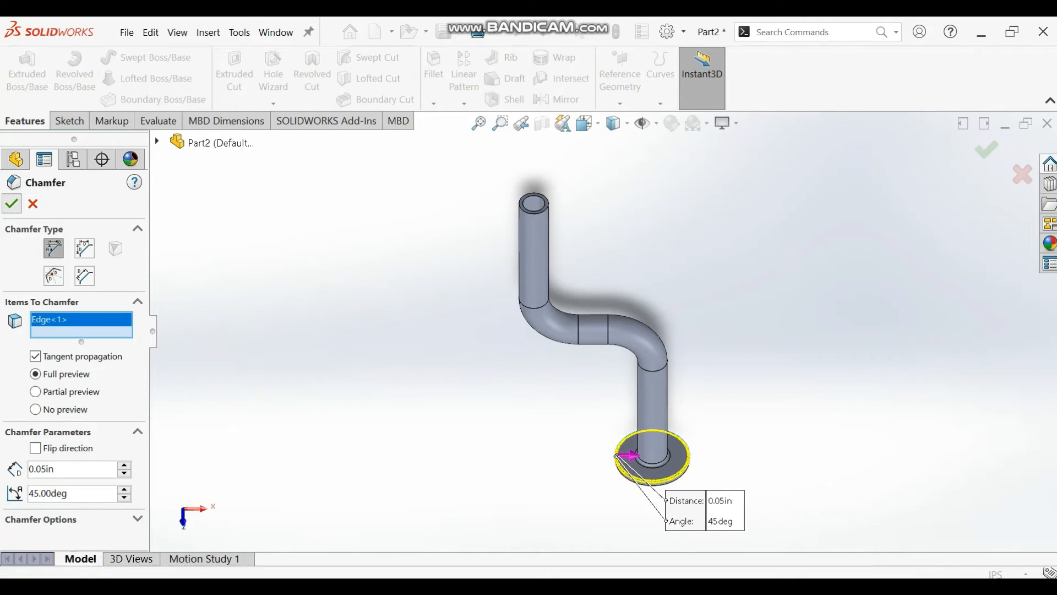
{"action": "left_click", "coordinate": [12, 204]}
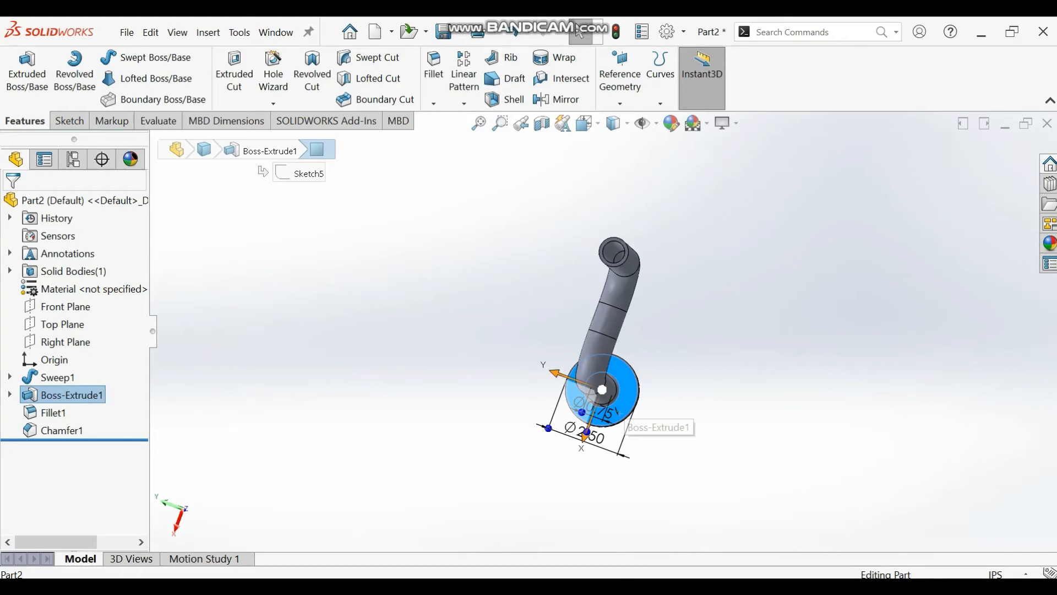
Step: View the flange face Normal To and specify a through-all countersink for a 1/4 flat head screw (82)
{"action": "right_click", "coordinate": [602, 388]}
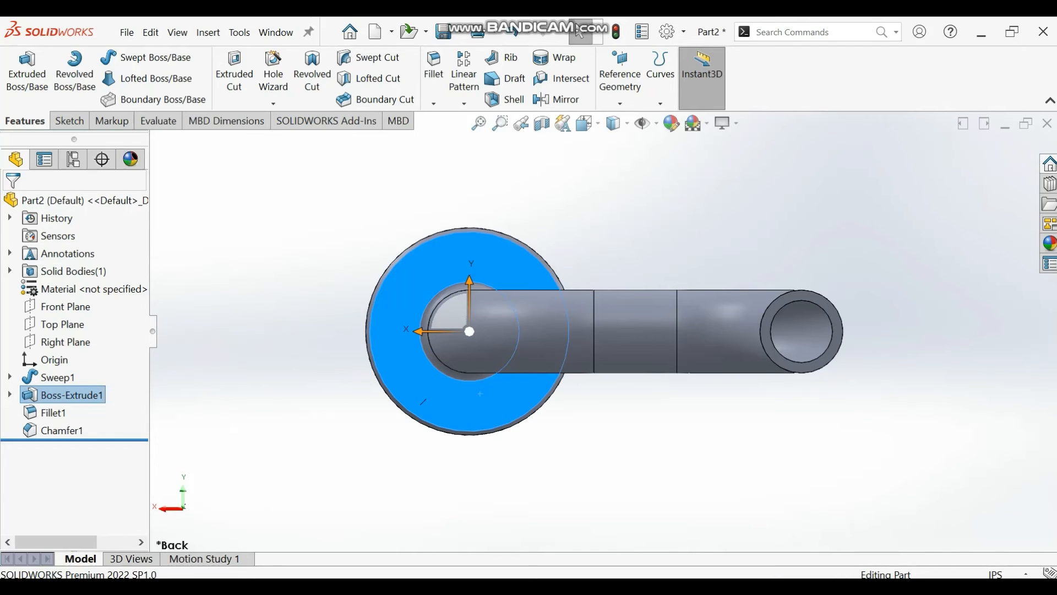
{"action": "mouse_move", "coordinate": [272, 69]}
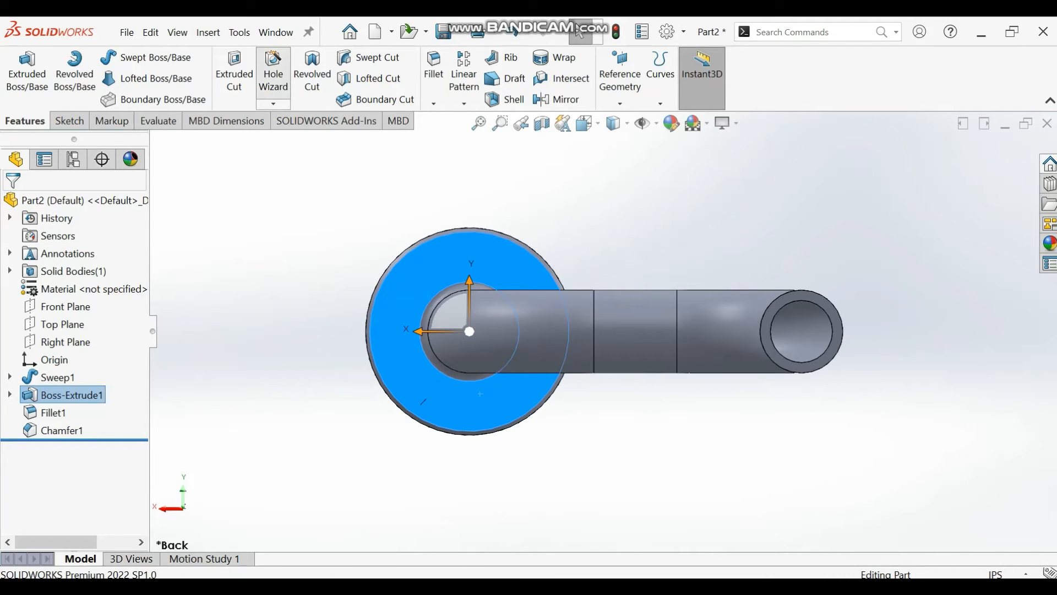
{"action": "left_click", "coordinate": [273, 71]}
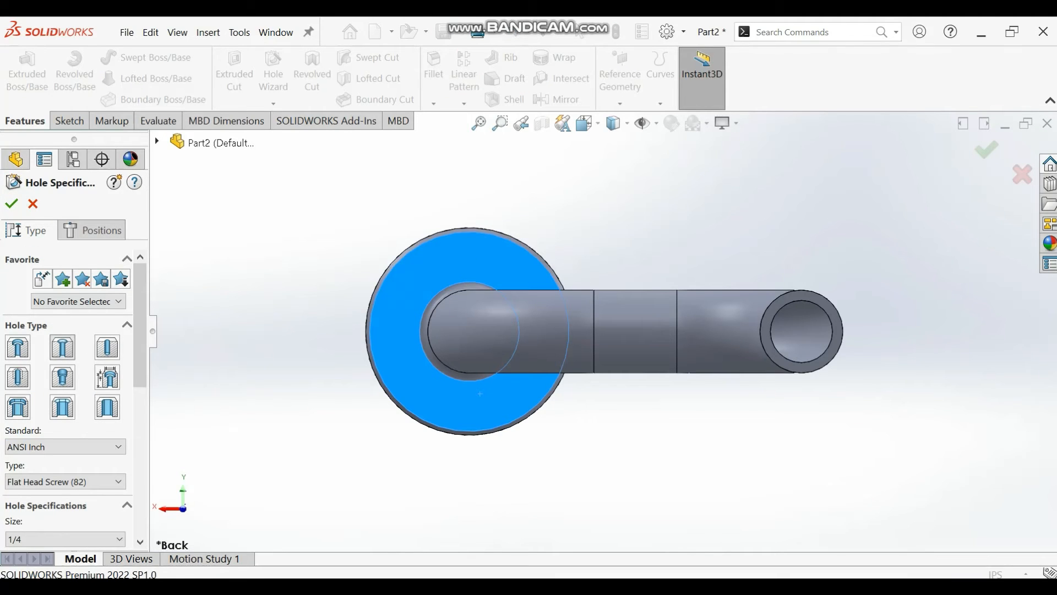
{"action": "mouse_move", "coordinate": [61, 346]}
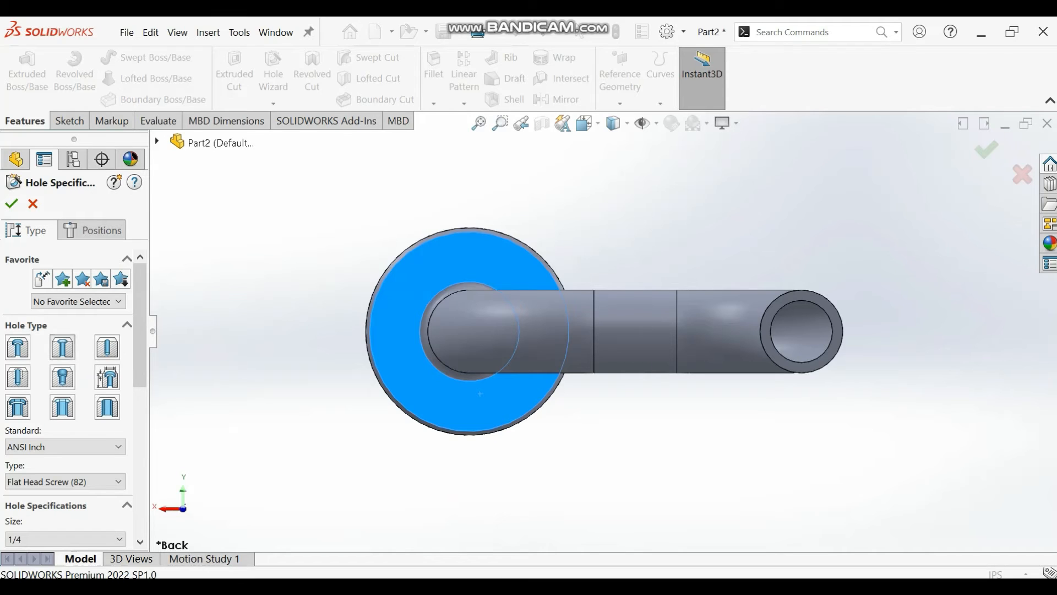
{"action": "mouse_move", "coordinate": [61, 346]}
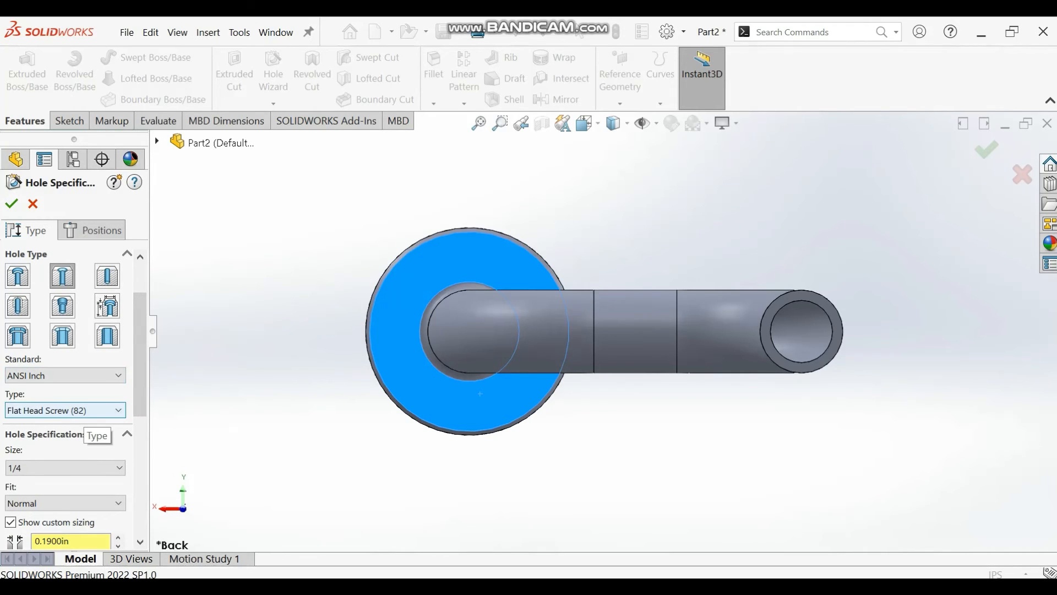
{"action": "left_click", "coordinate": [64, 410]}
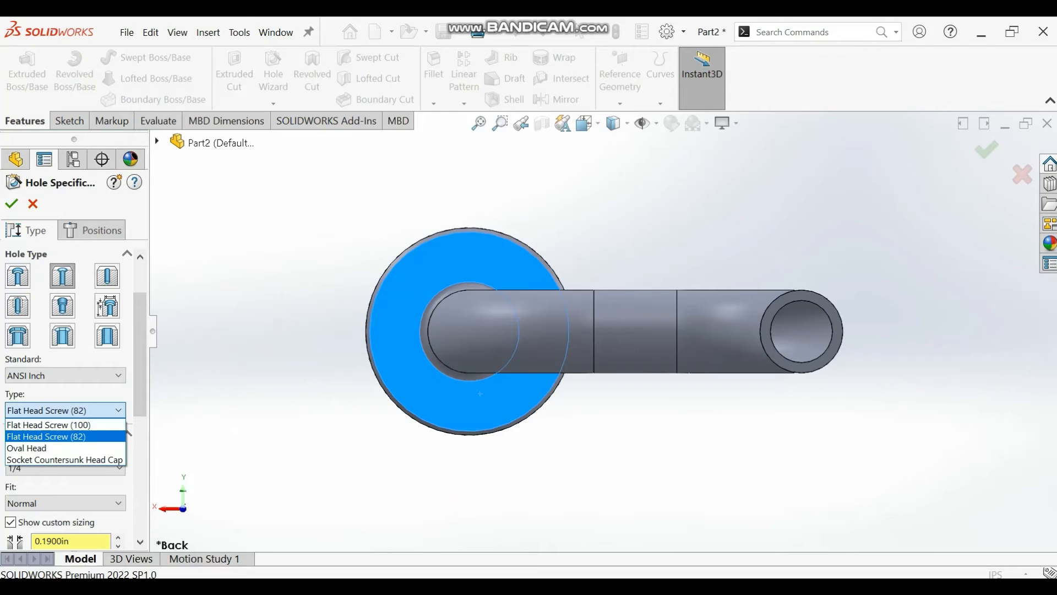
{"action": "left_click", "coordinate": [46, 436]}
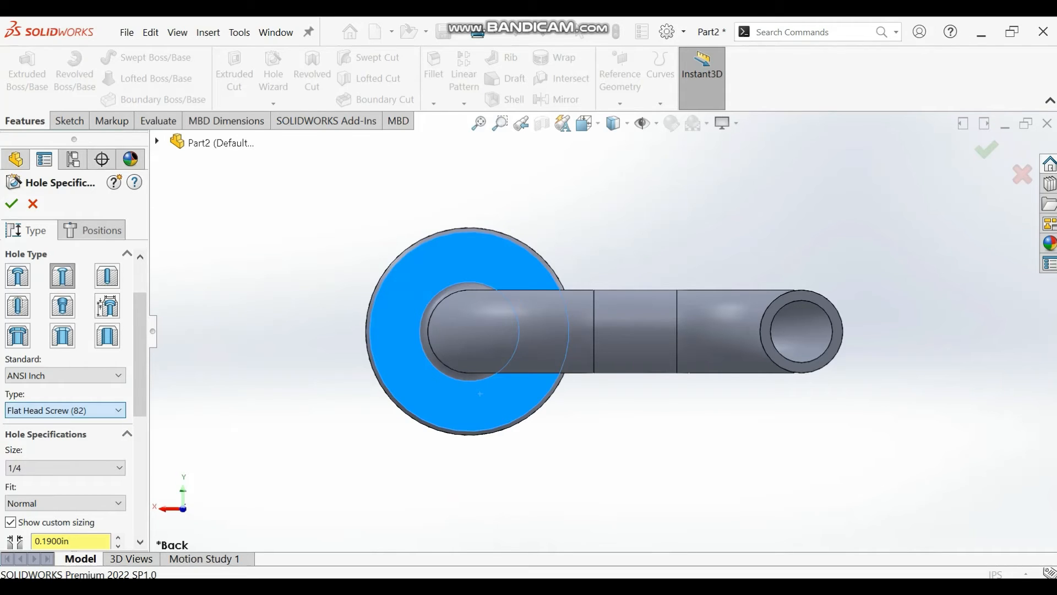
{"action": "scroll", "scroll_direction": "down", "scroll_amount": 3}
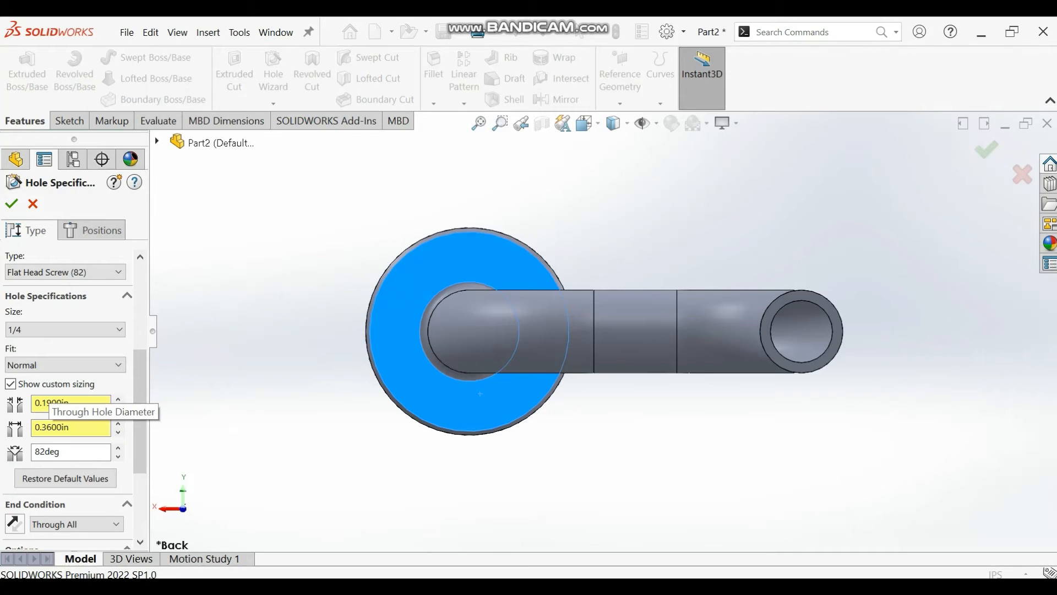
{"action": "mouse_move", "coordinate": [70, 427]}
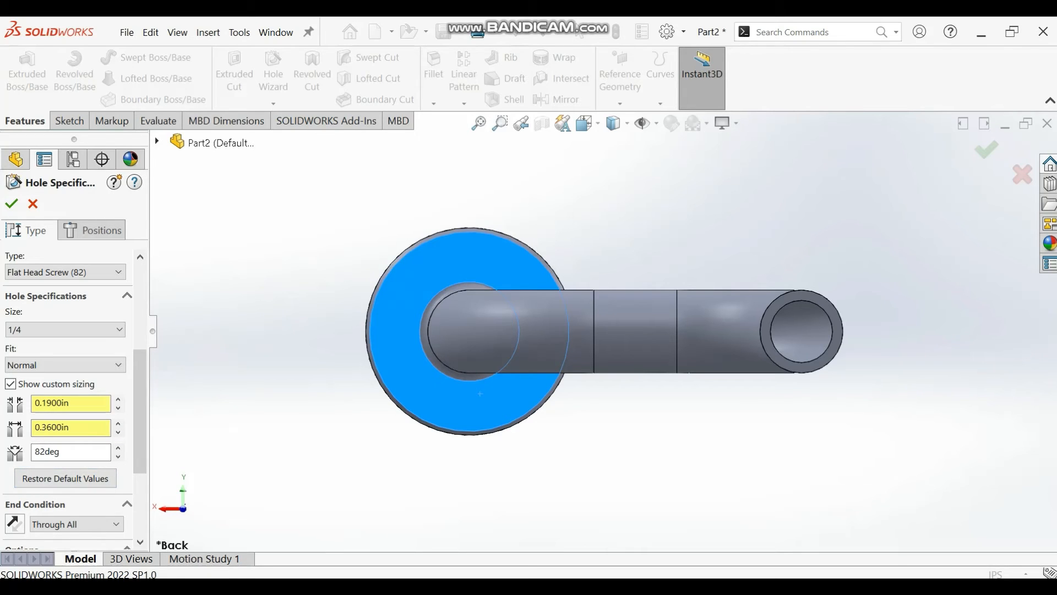
{"action": "scroll", "scroll_direction": "down", "scroll_amount": 3}
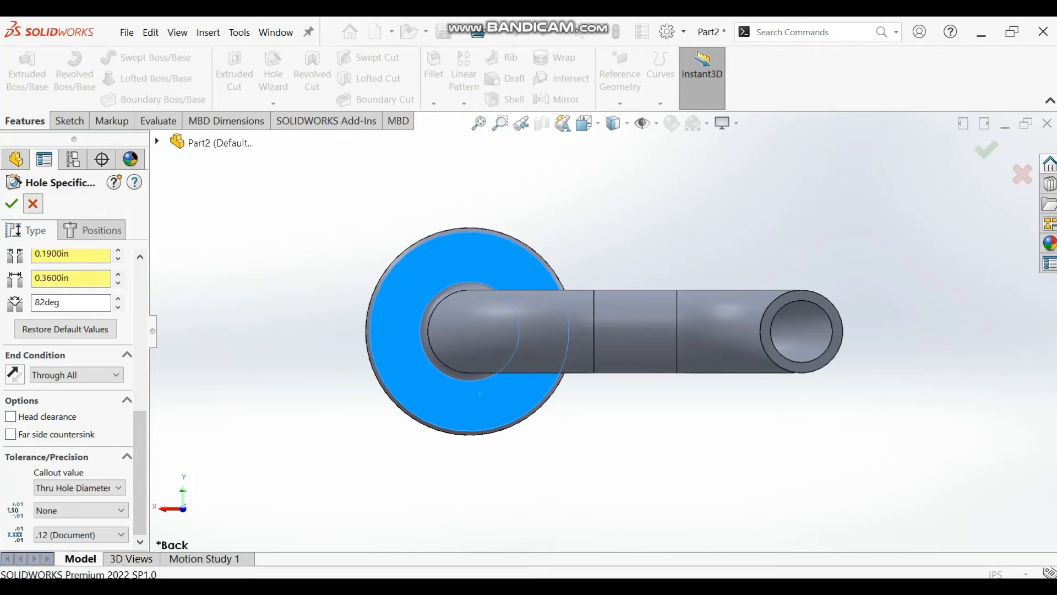
Step: Cancel the Hole Wizard and sketch a construction circle centred on the origin over the flange
{"action": "left_click", "coordinate": [32, 204]}
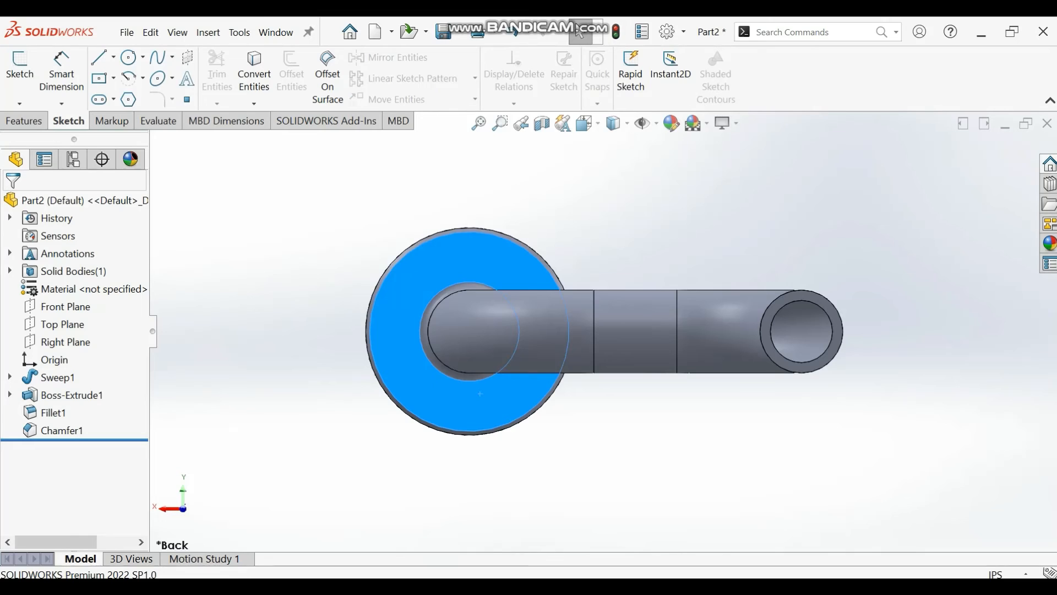
{"action": "left_click", "coordinate": [129, 58]}
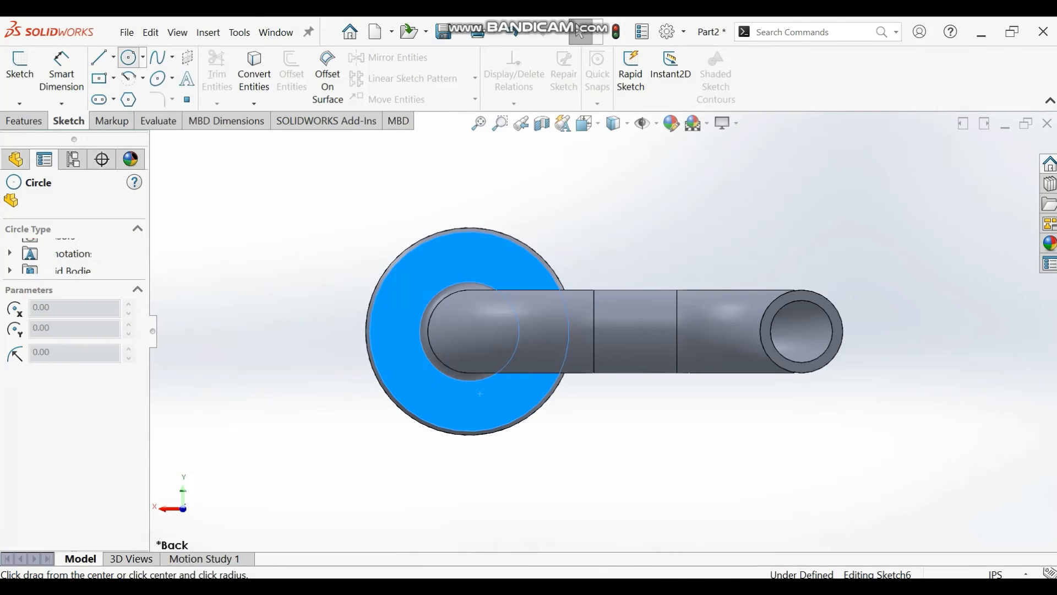
{"action": "left_click", "coordinate": [468, 331]}
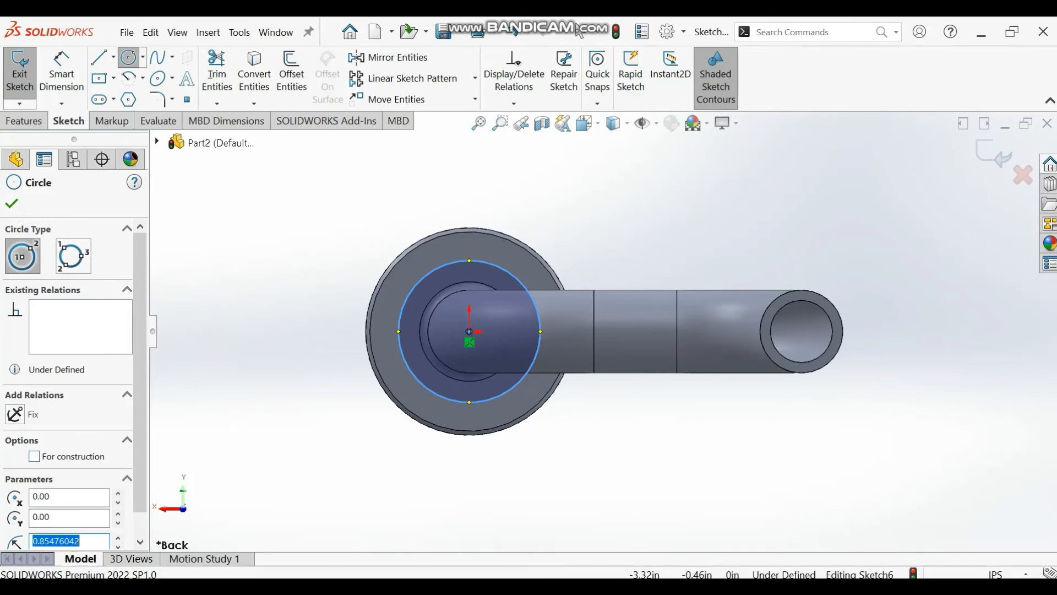
{"action": "left_click", "coordinate": [33, 455]}
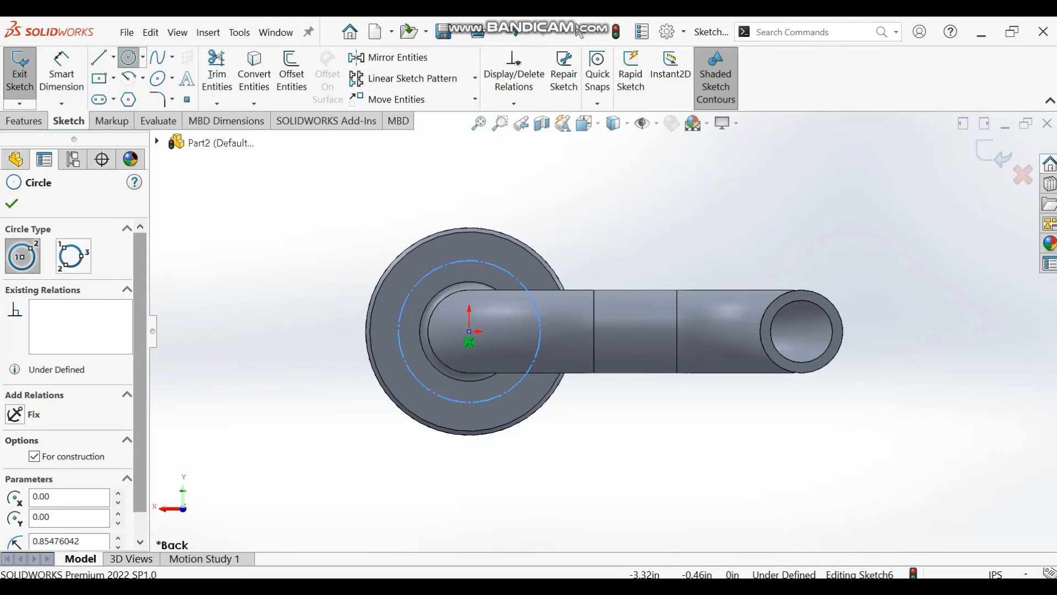
{"action": "mouse_move", "coordinate": [12, 203]}
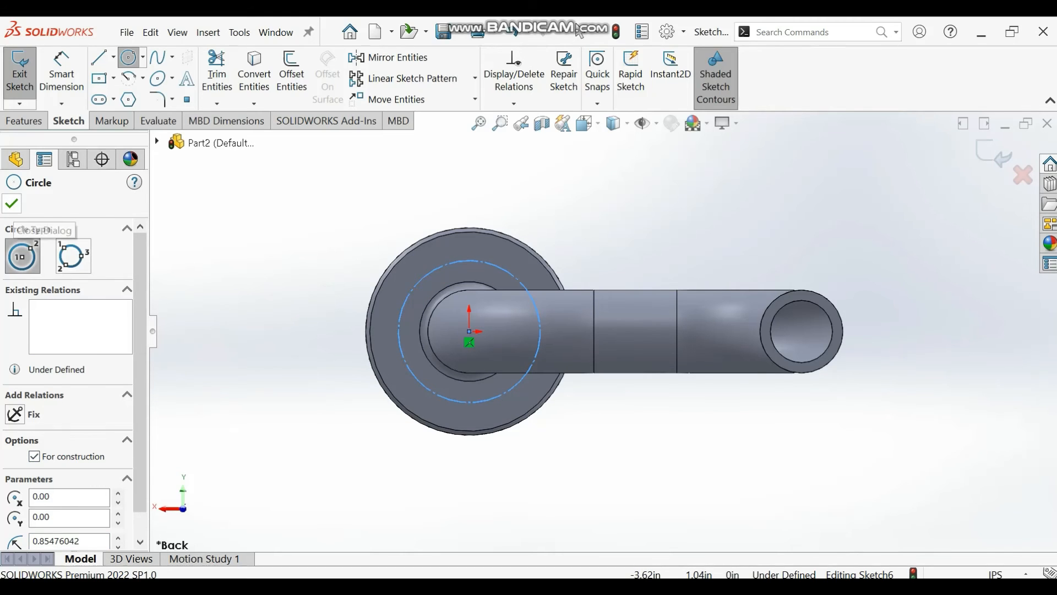
{"action": "left_click", "coordinate": [12, 203]}
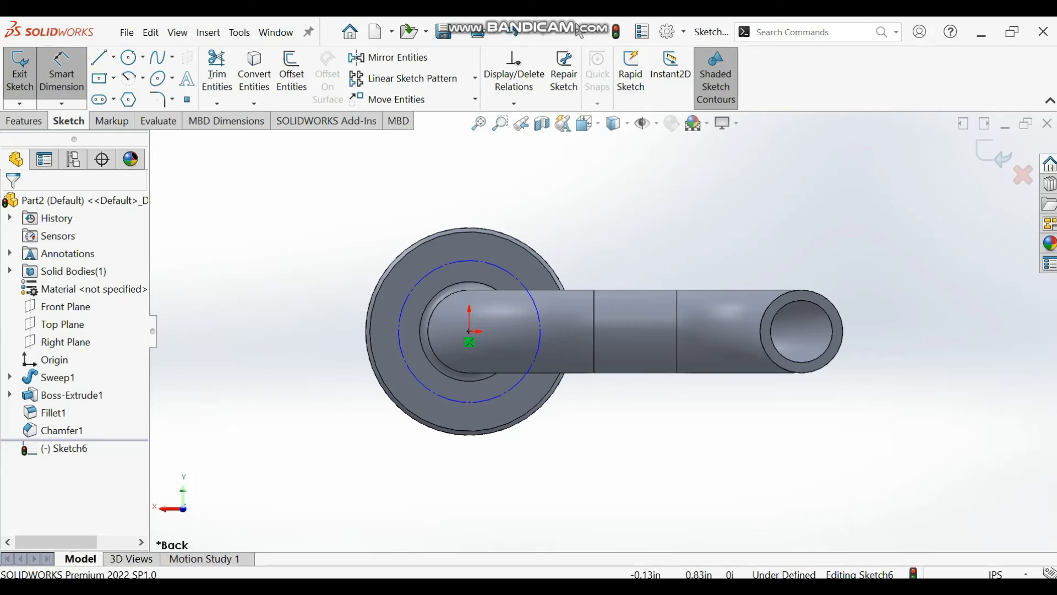
Step: Dimension the construction circle to a 1.75 diameter
{"action": "left_click", "coordinate": [466, 265]}
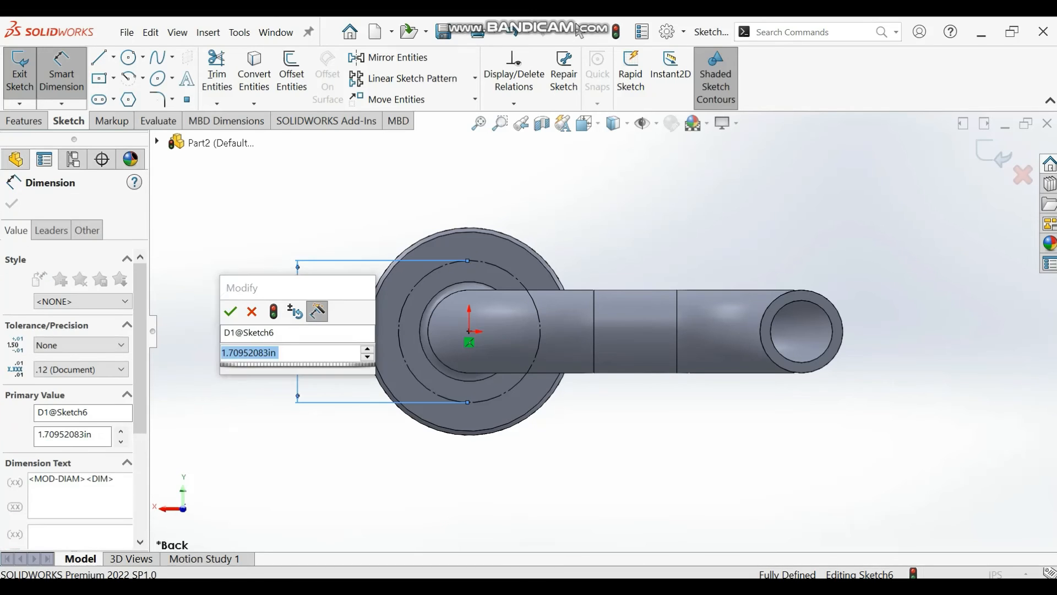
{"action": "type", "text": "1.5"}
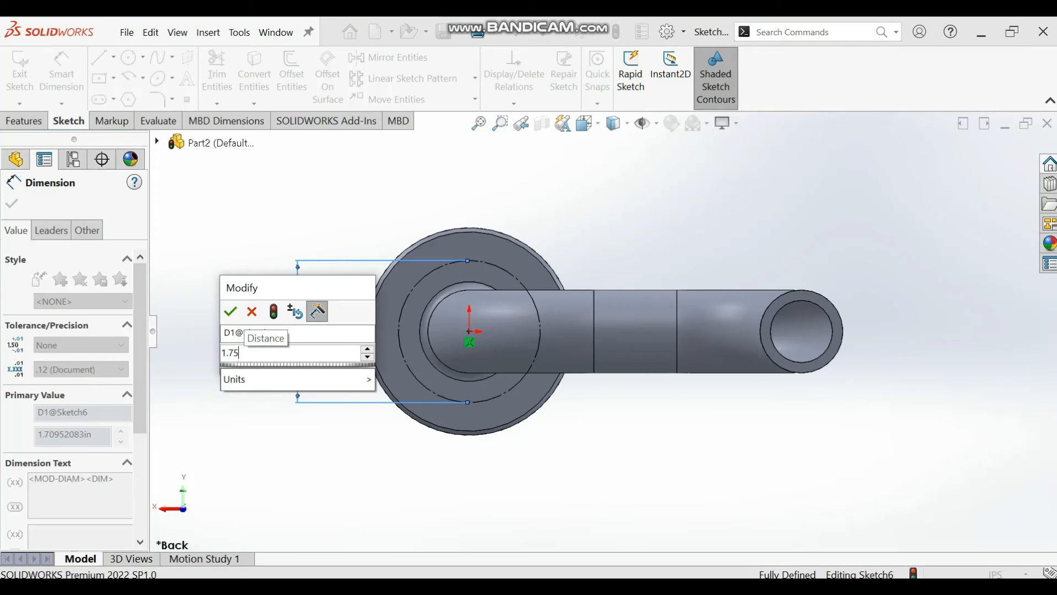
{"action": "left_click", "coordinate": [230, 311]}
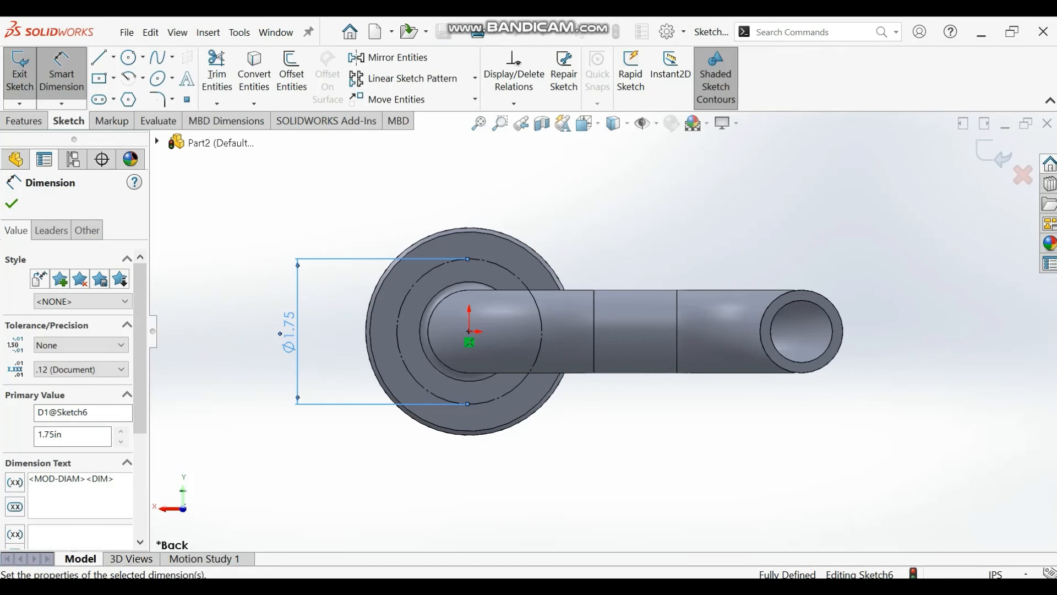
{"action": "mouse_move", "coordinate": [577, 30]}
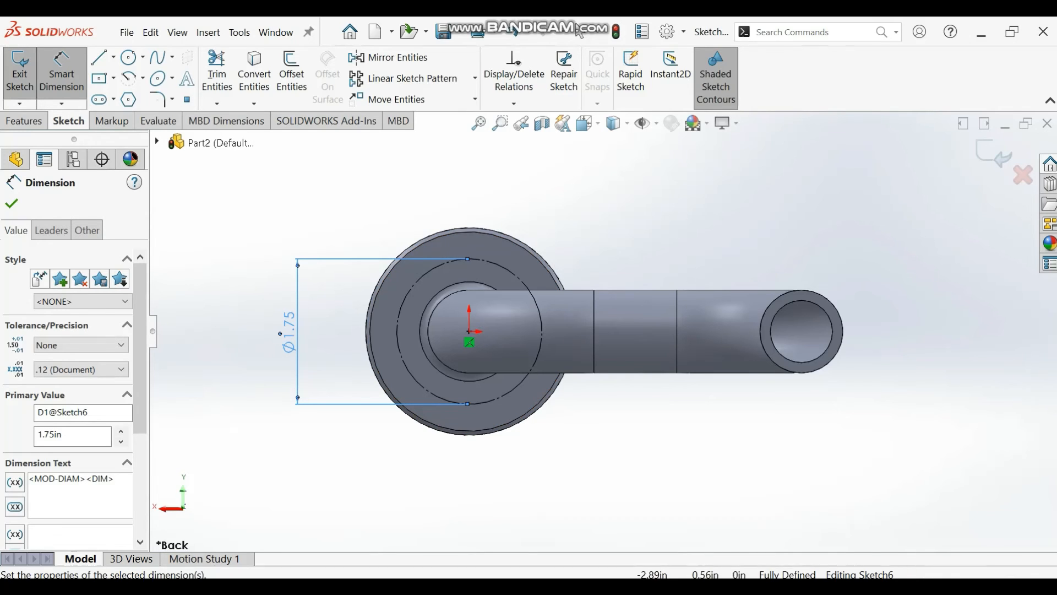
{"action": "left_click", "coordinate": [12, 204]}
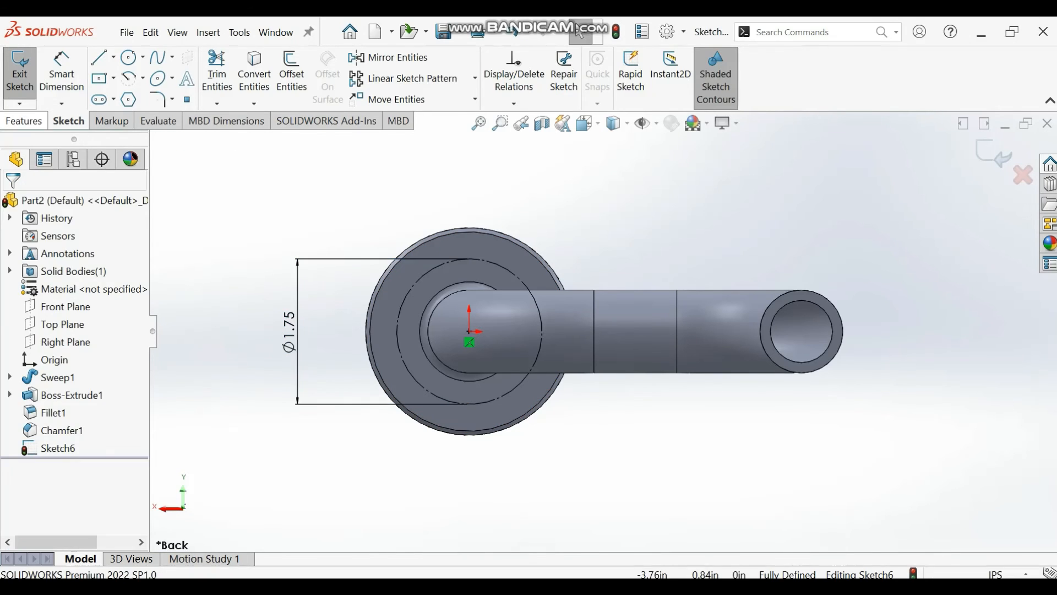
Step: Exit Sketch6 from the sketch commands
{"action": "left_click", "coordinate": [24, 121]}
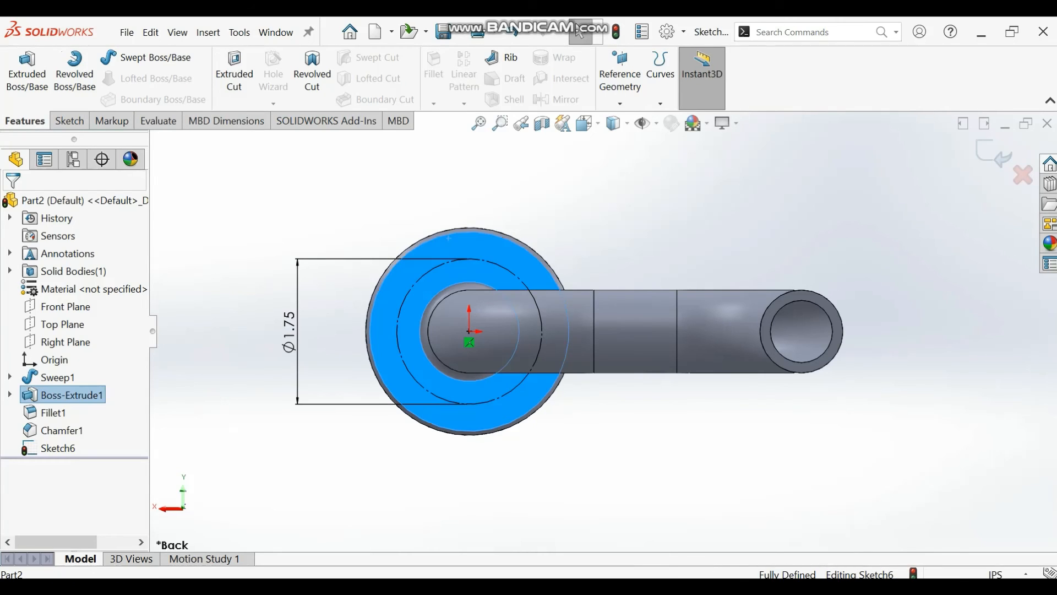
{"action": "left_click", "coordinate": [69, 121]}
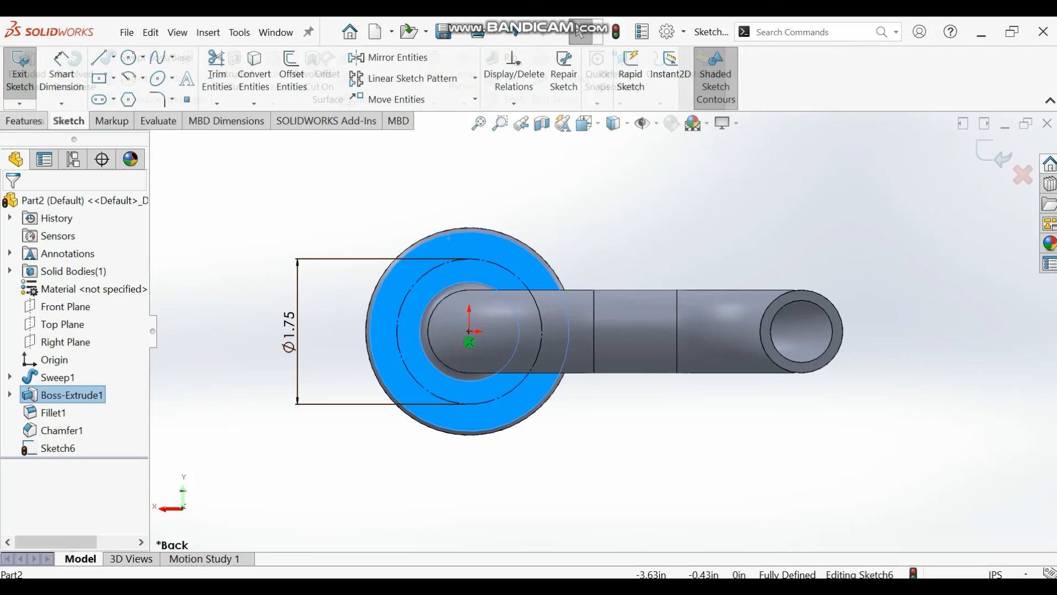
{"action": "left_click", "coordinate": [19, 72]}
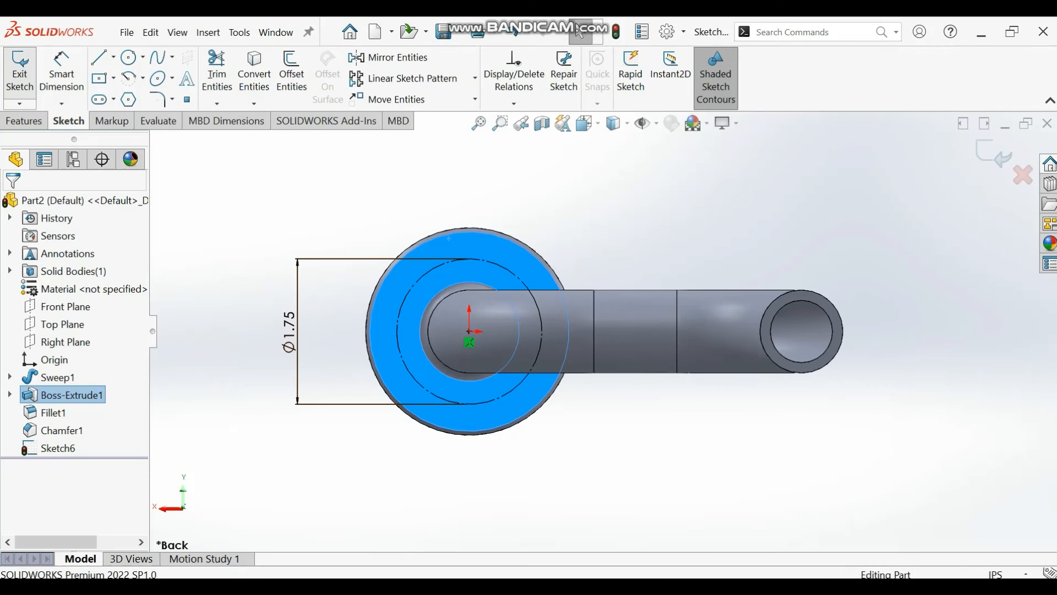